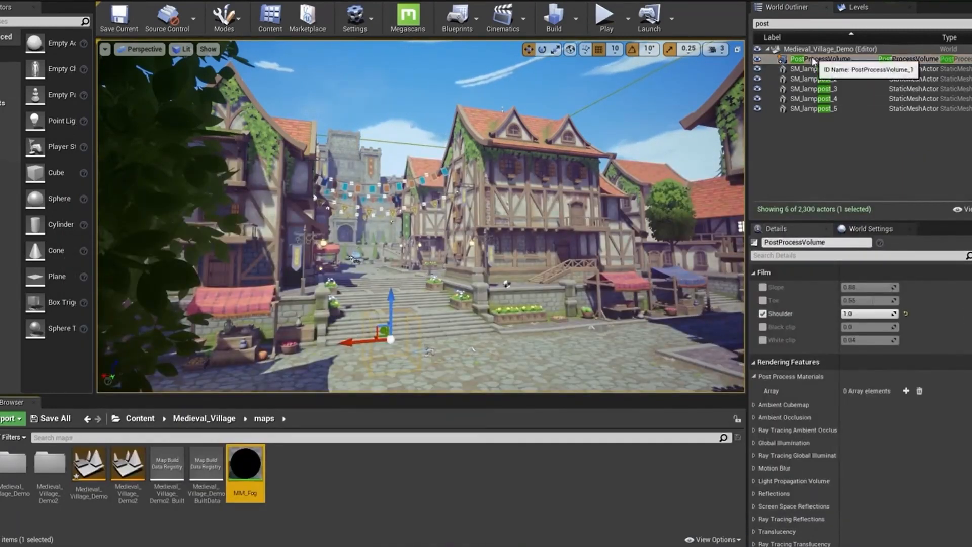
- Select the level's post process volume and tweak the finished fog material's colour as a preview
left_click(905, 444)
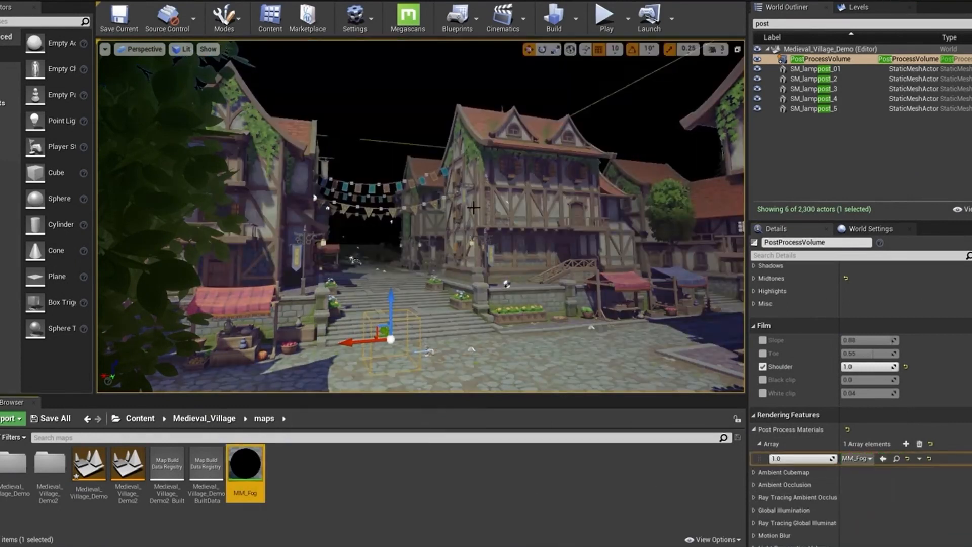
double_click(244, 468)
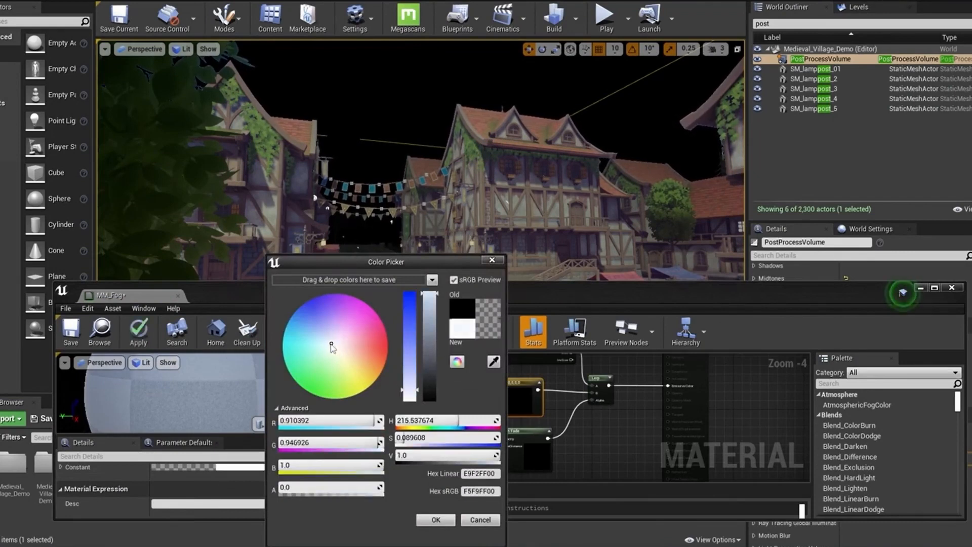
left_click(435, 519)
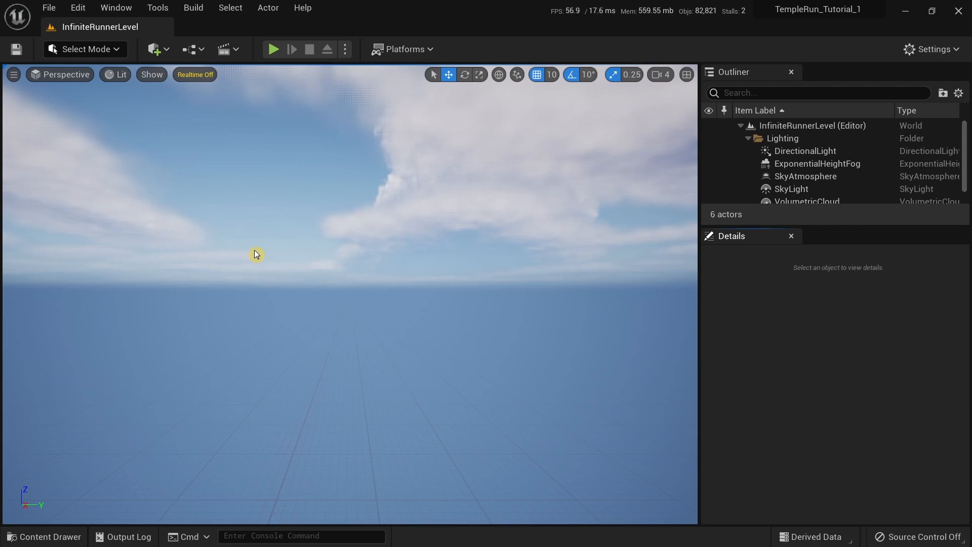
mouse_move(421, 214)
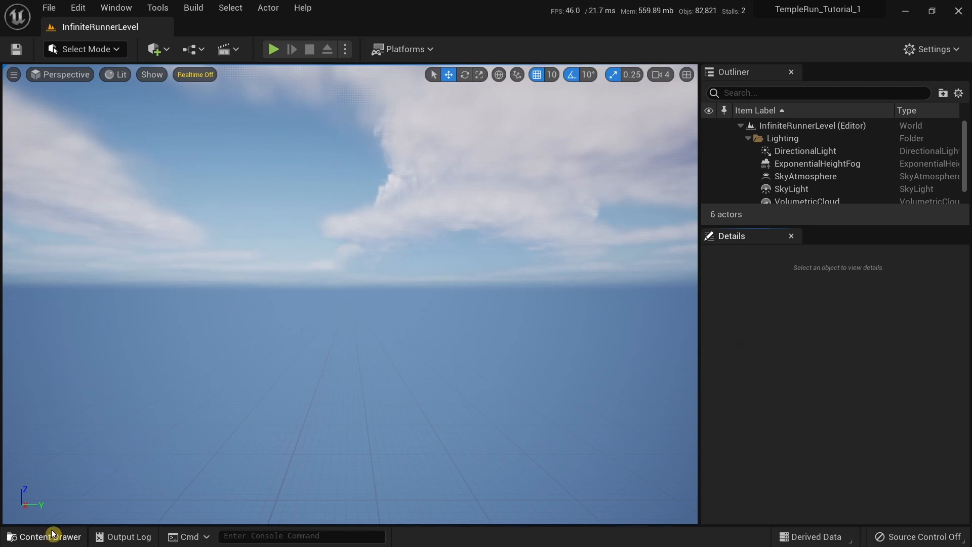
- Create a new material asset named M_Fog in the Content folder and open it in the material editor
left_click(43, 537)
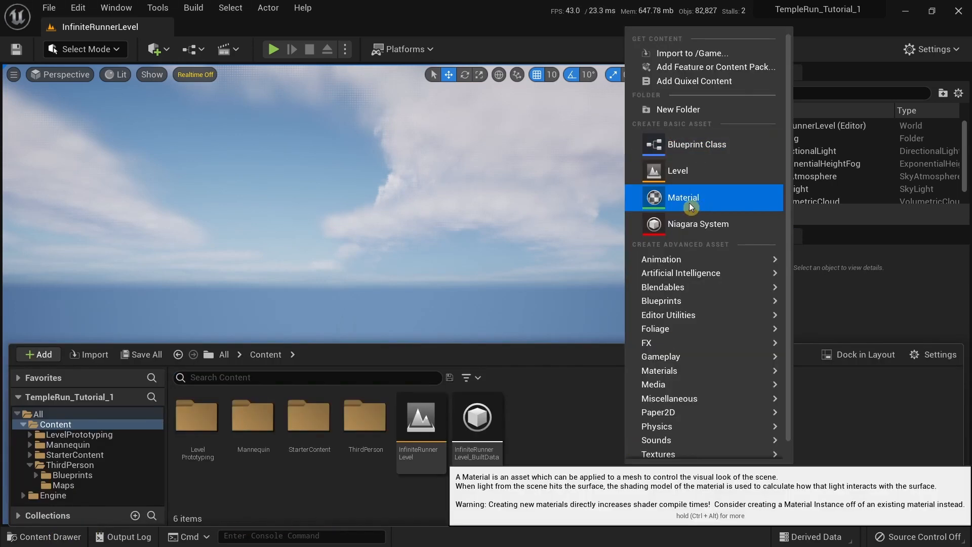
left_click(683, 197)
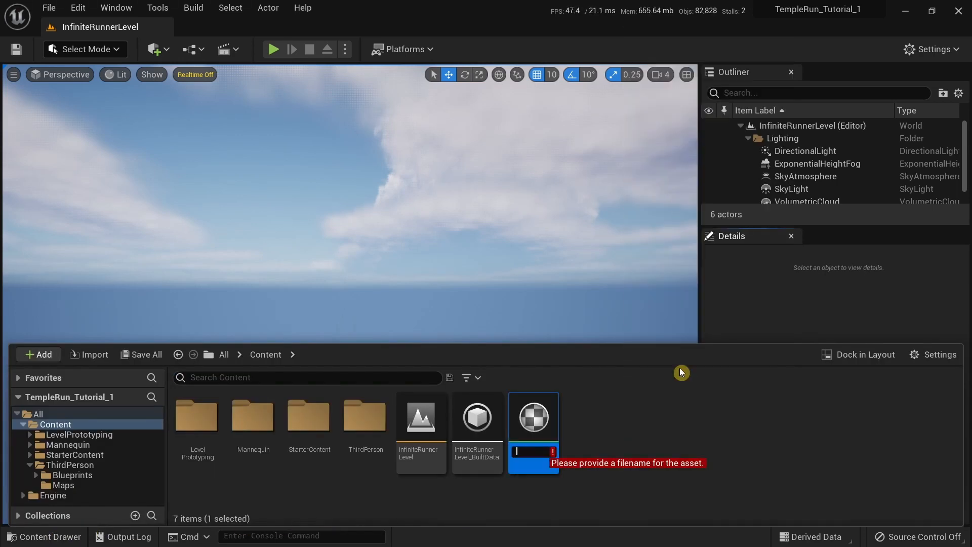
type("M")
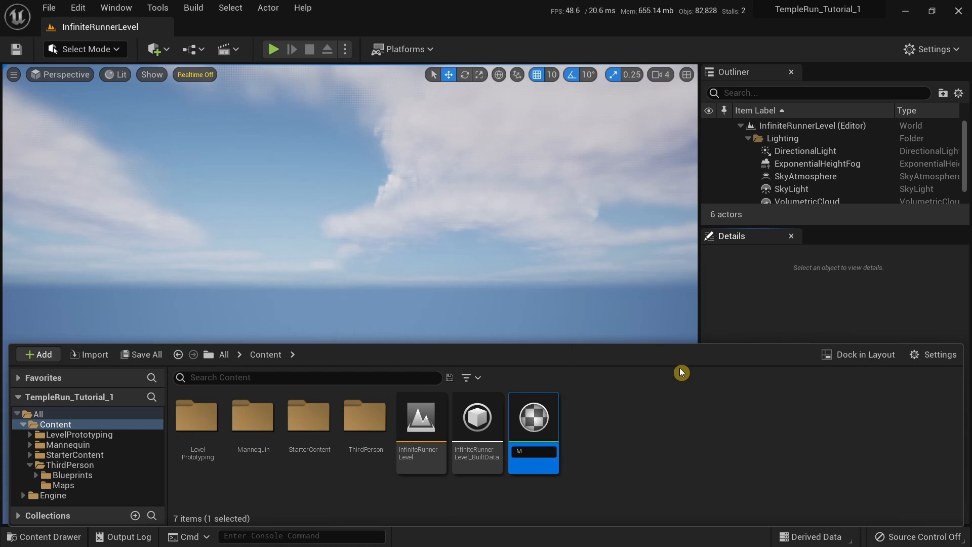
mouse_move(533, 416)
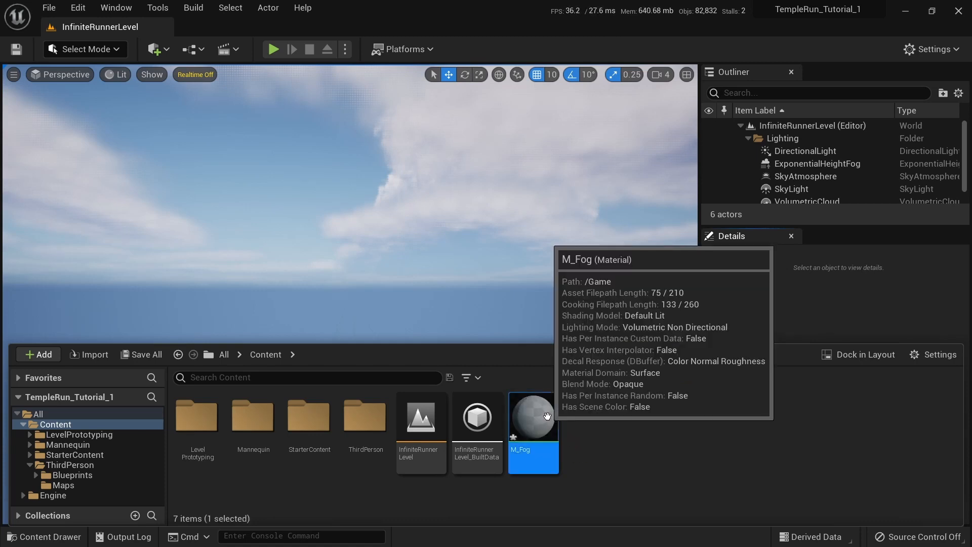
double_click(531, 416)
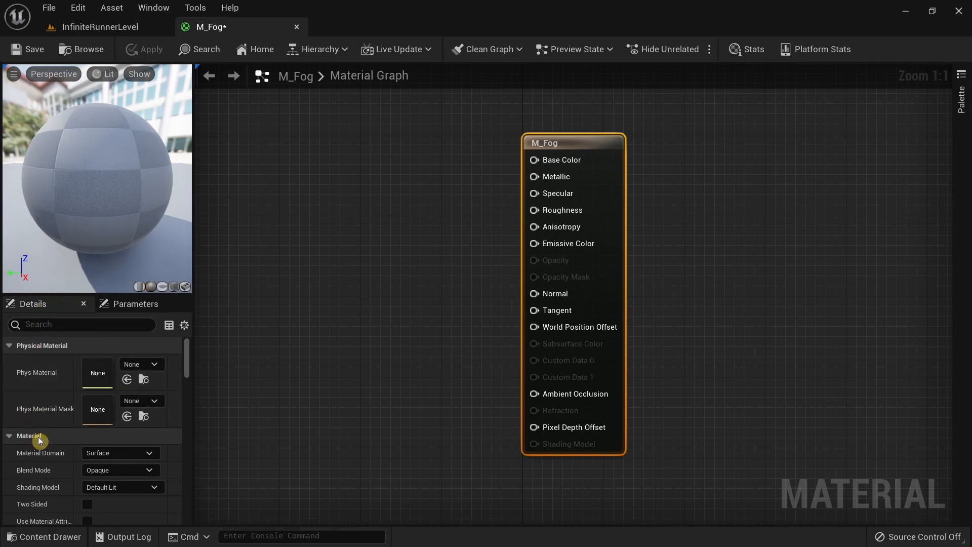
mouse_move(25, 472)
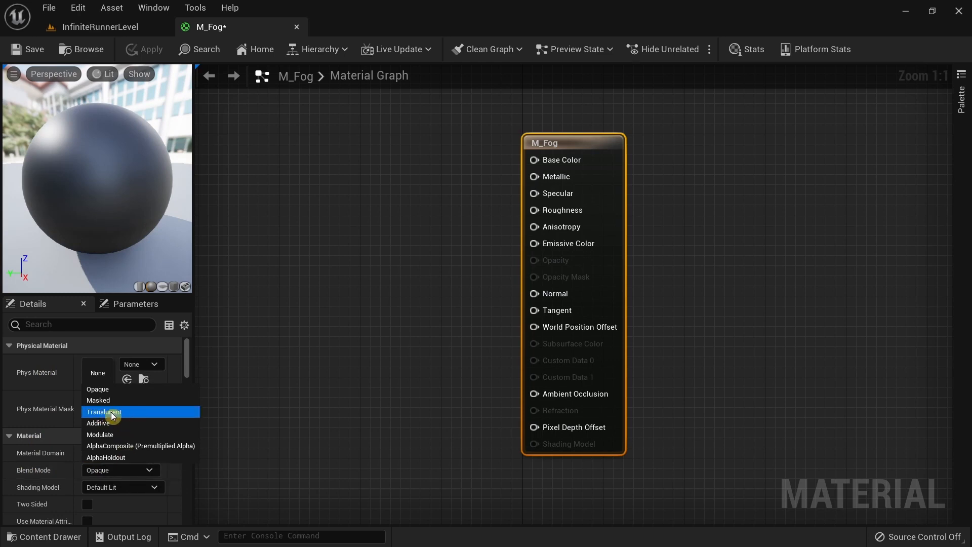
- Set M_Fog's Blend Mode to Translucent and add a Scene Depth node to the graph
left_click(103, 412)
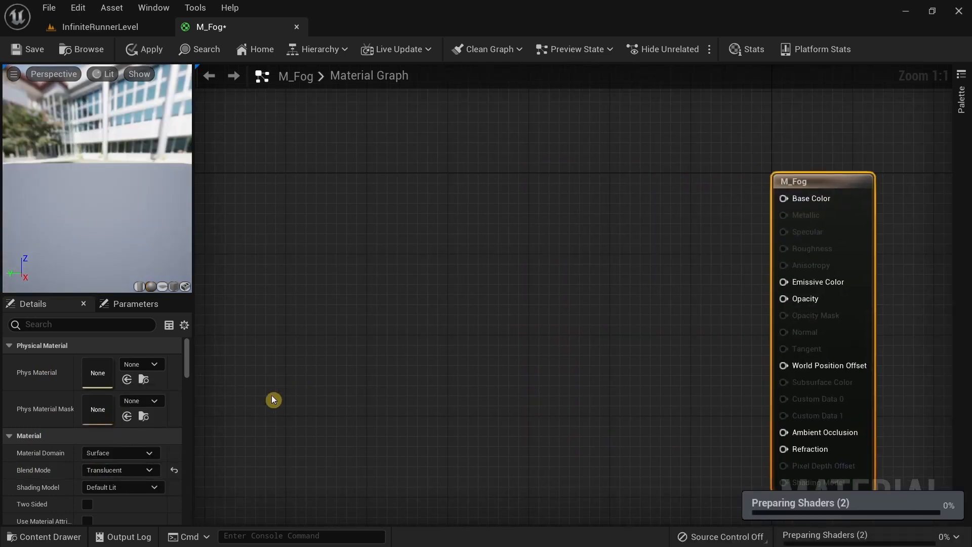
type("sc")
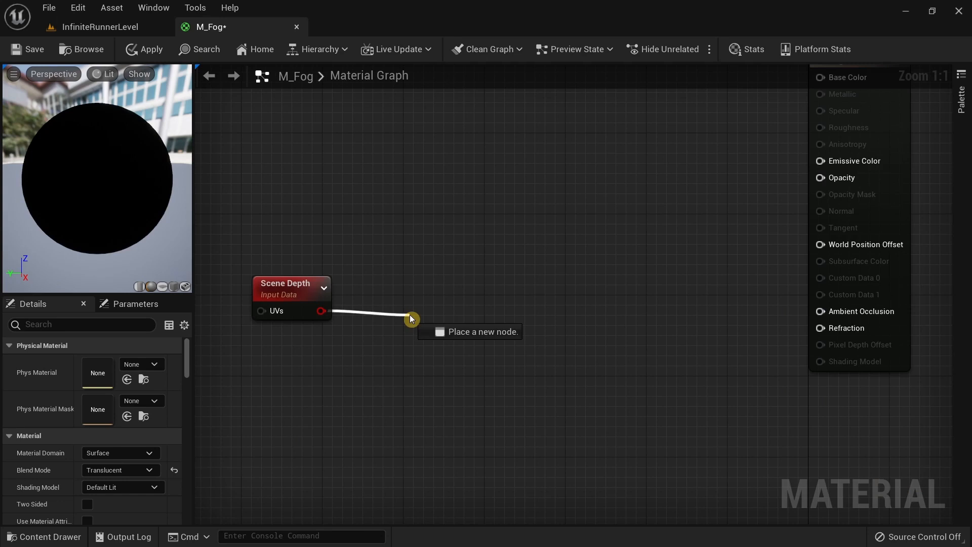
- Divide Scene Depth by a constant wired into the Divide node's B input
left_click(411, 319)
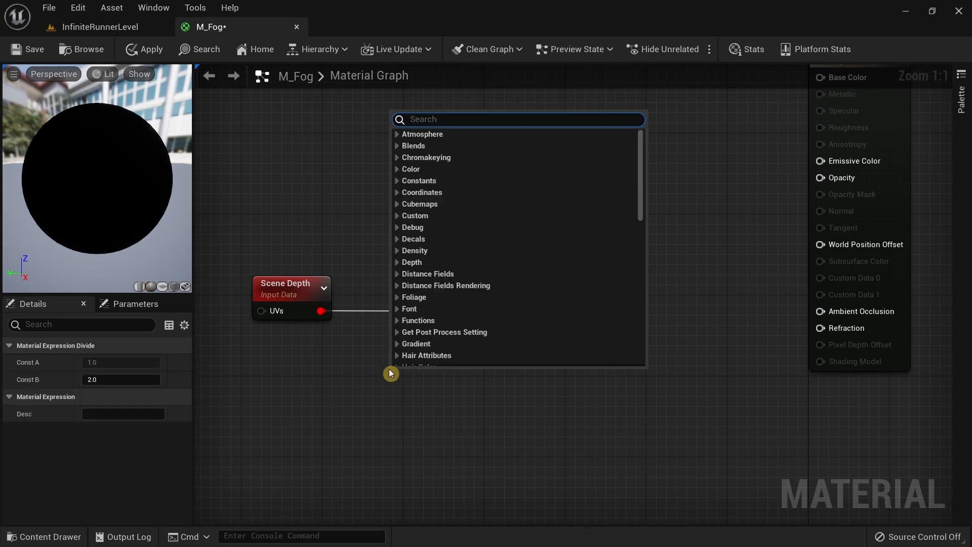
type("co")
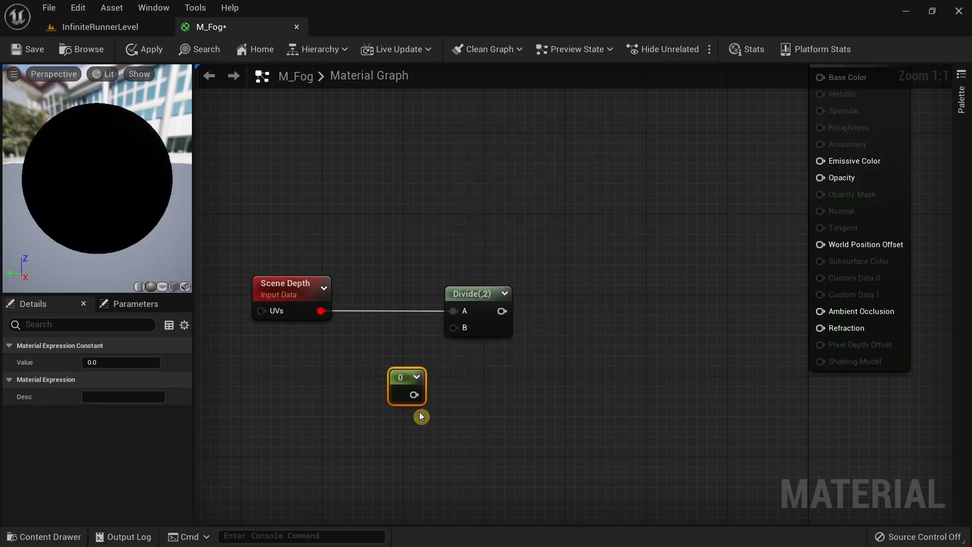
left_click_drag(413, 395, 452, 327)
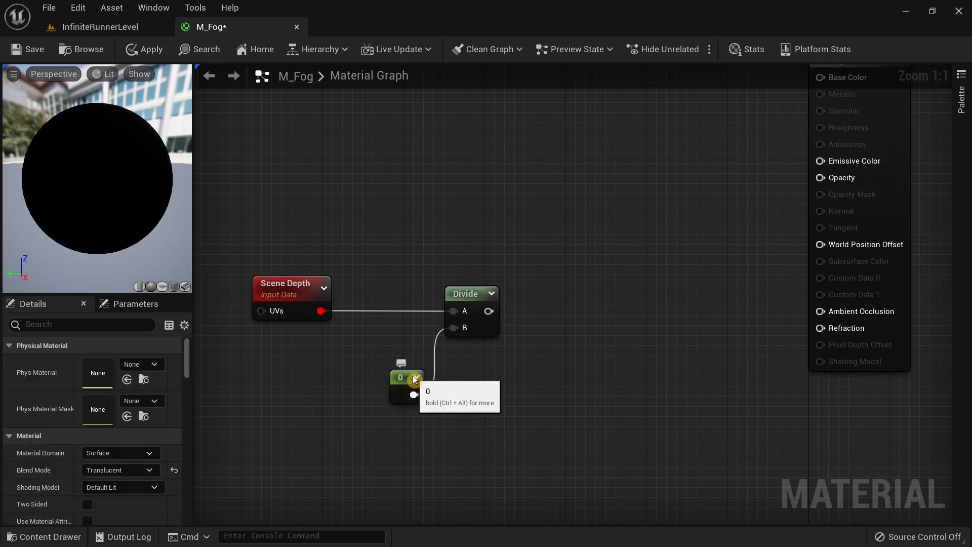
- Convert the constant to a scalar parameter named Fog Distance with default value 2000
left_click(400, 377)
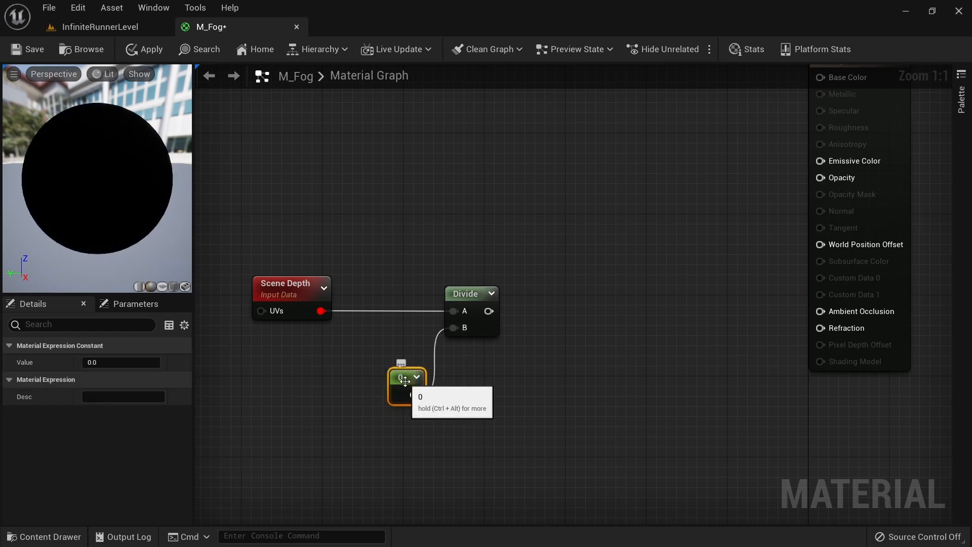
right_click(407, 378)
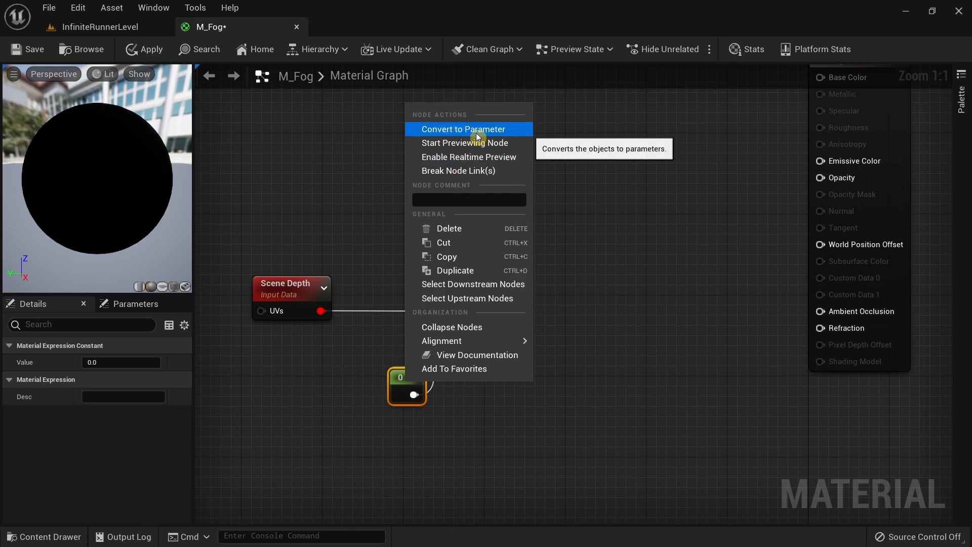
left_click(461, 128)
type("Fog Distance")
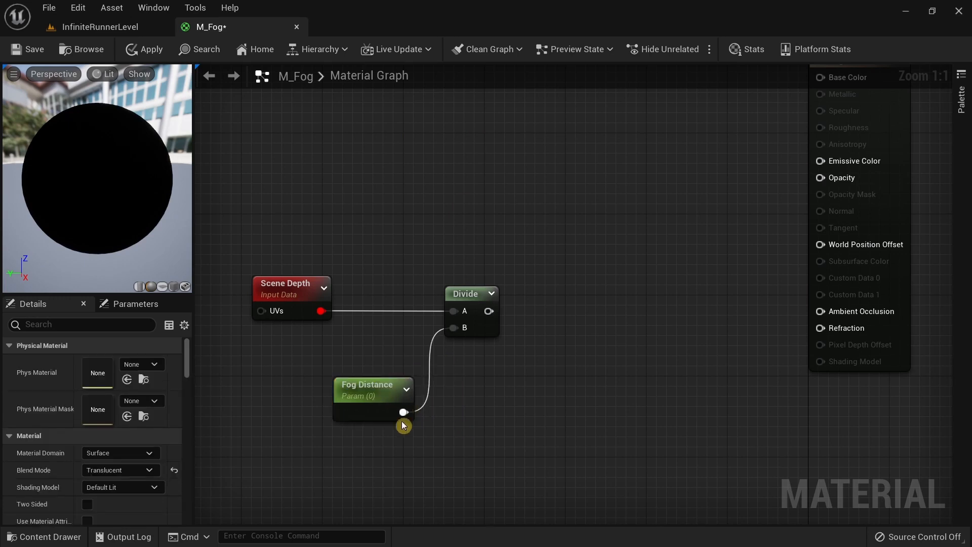
left_click(368, 391)
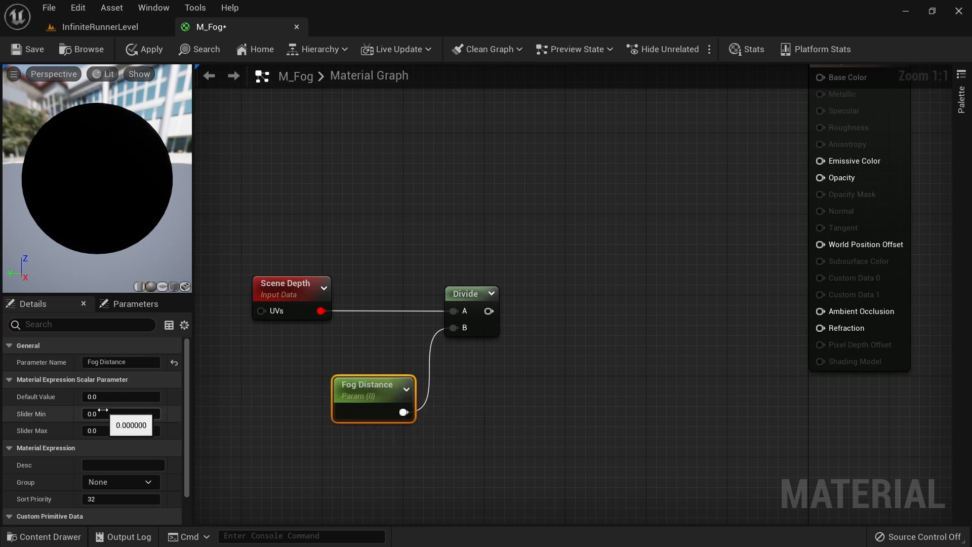
left_click(120, 396)
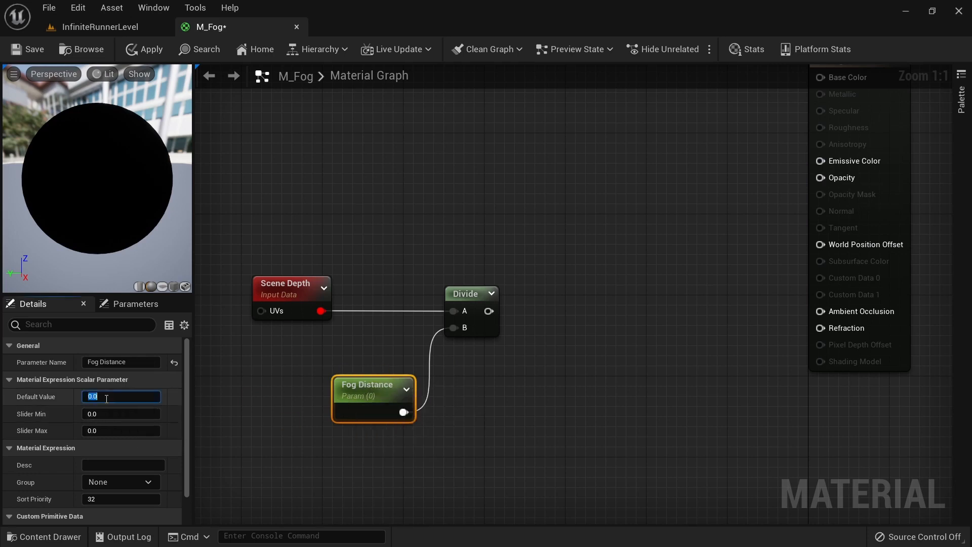
type("20")
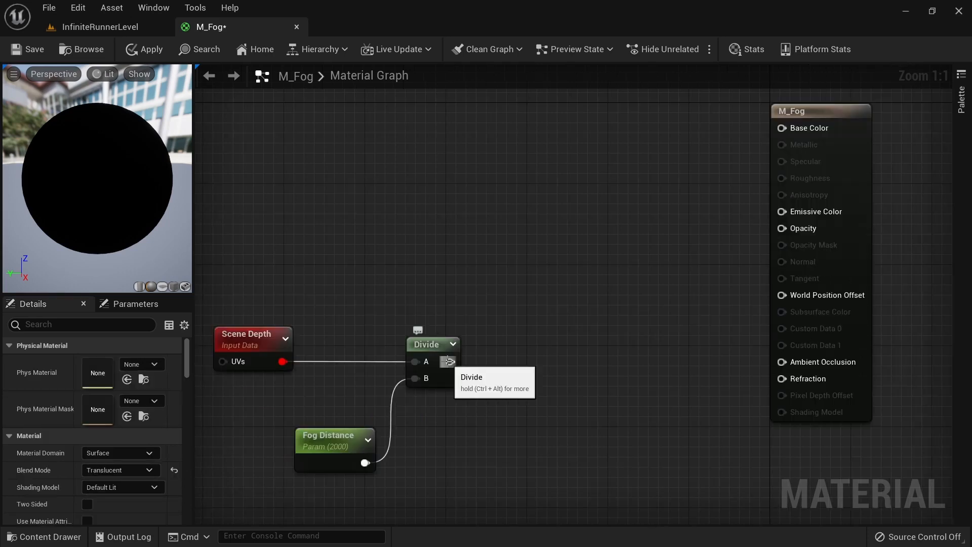
- Square the divided depth with a Power node and clamp the result to the 0–1 range
left_click_drag(450, 362, 537, 360)
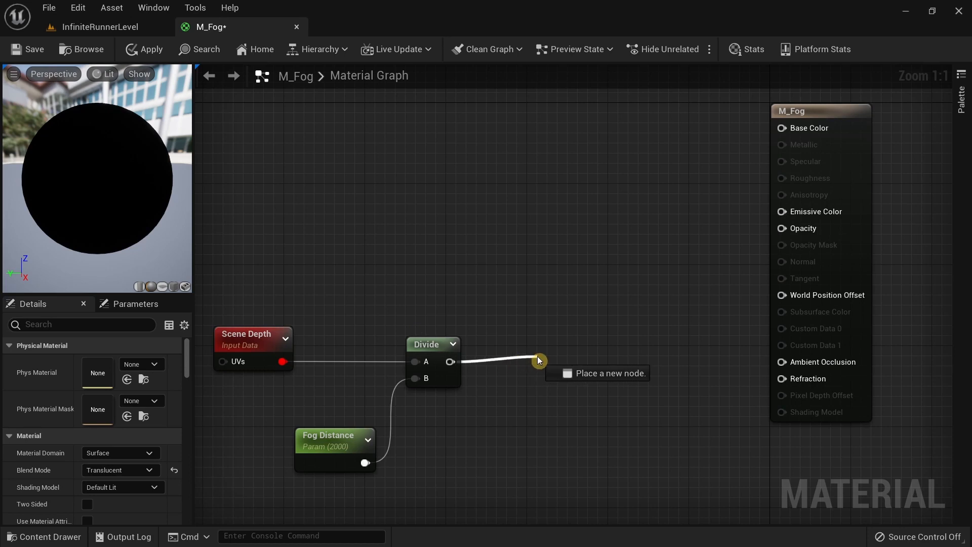
type("p")
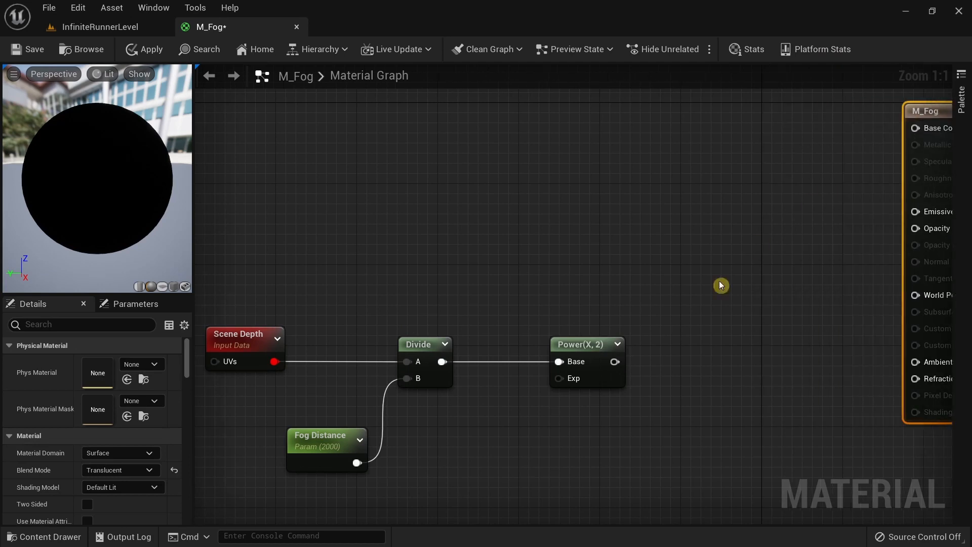
mouse_move(613, 361)
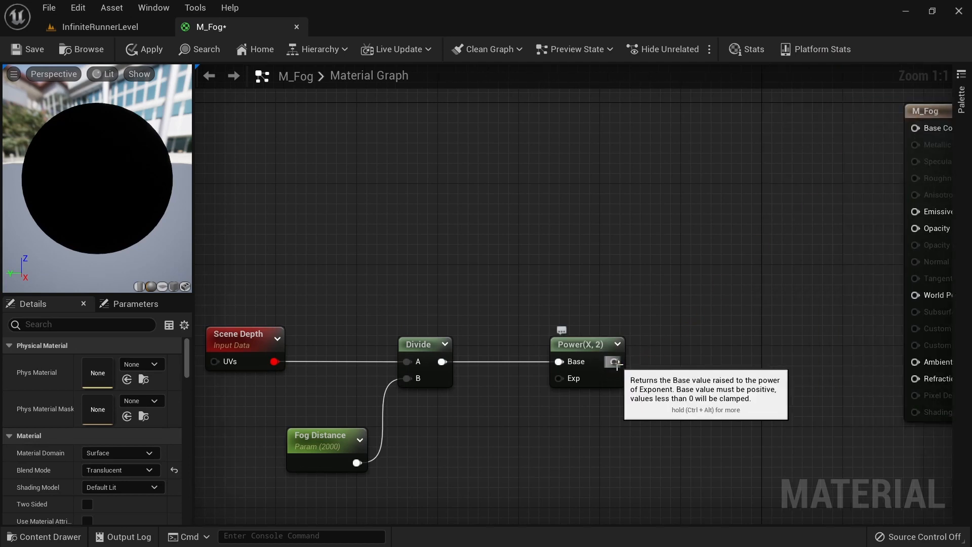
left_click_drag(614, 361, 681, 363)
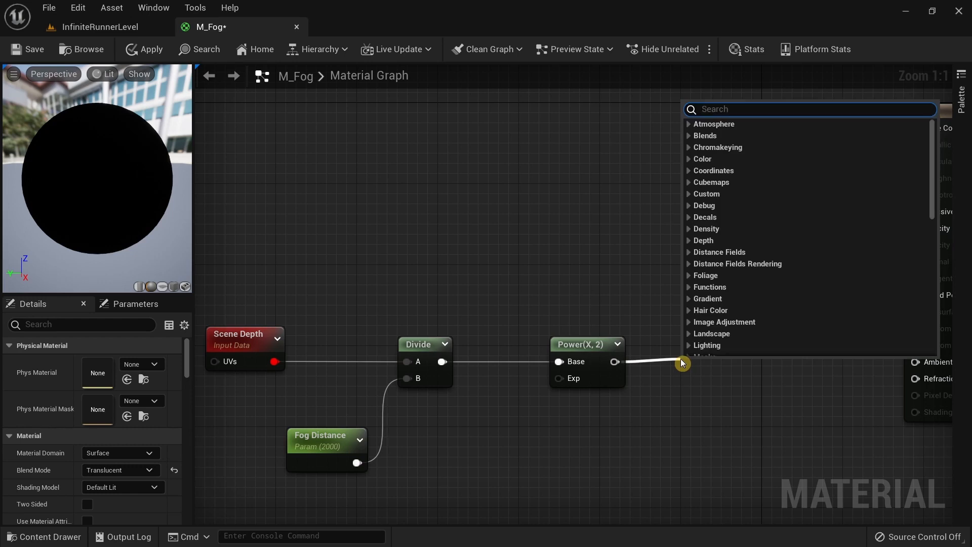
type("clam")
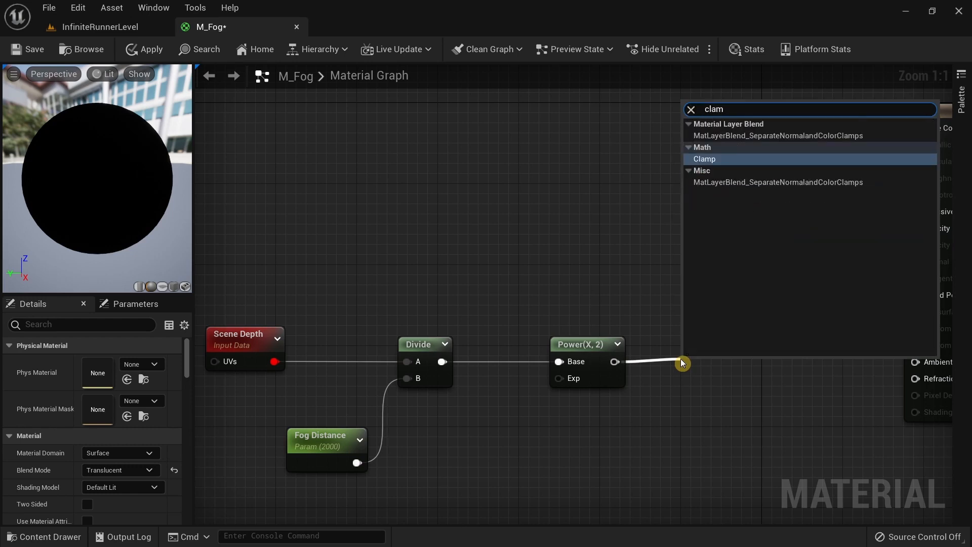
left_click(704, 159)
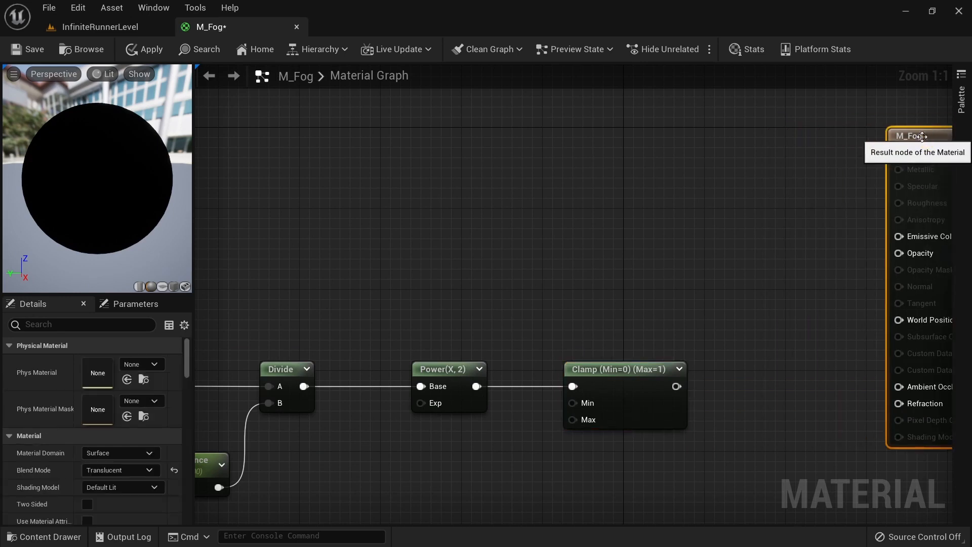
- Wire the Clamp output onward, searching for a Lerp node to receive it
left_click_drag(677, 385, 769, 241)
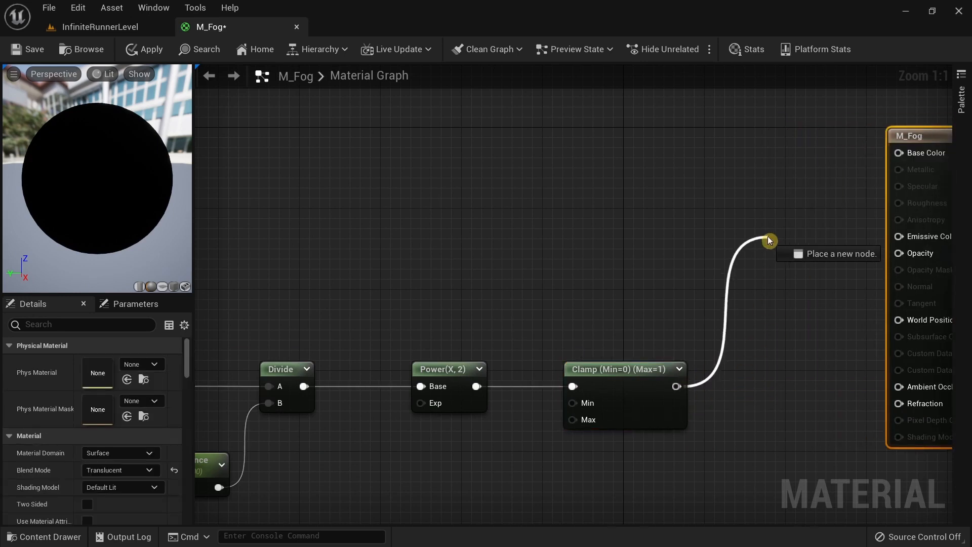
left_click(768, 241)
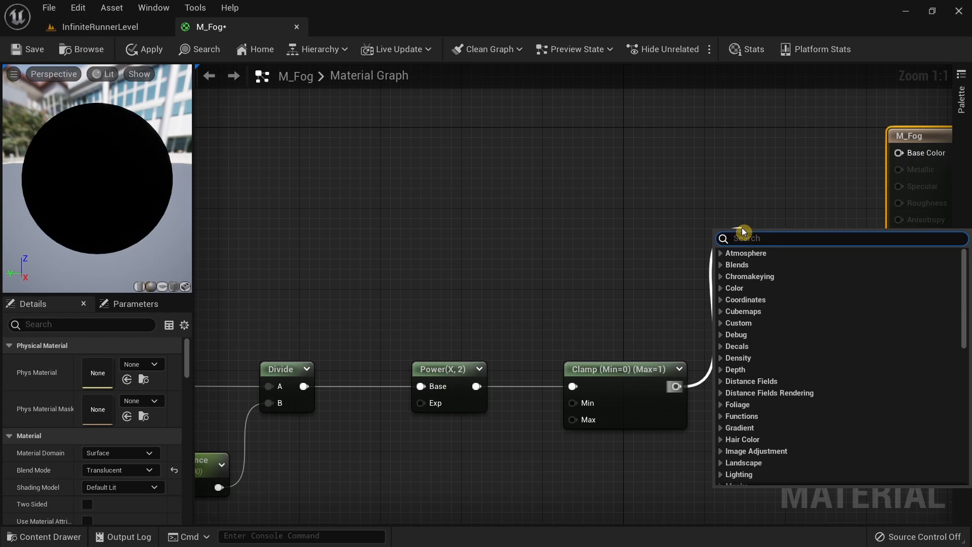
type("lerp")
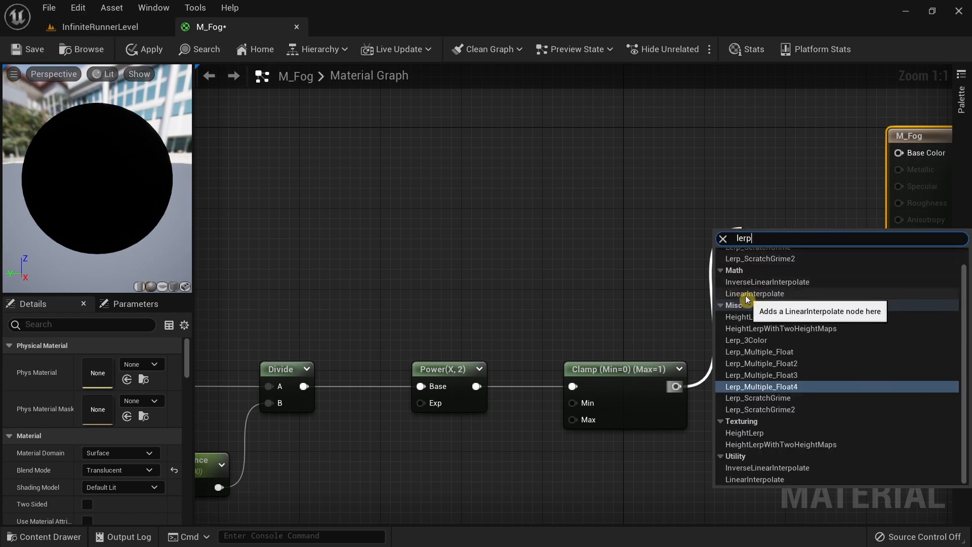
- Add a Lerp driven by the clamped depth, a light blue Constant3Vector into B, and a Scene Color node
left_click(754, 294)
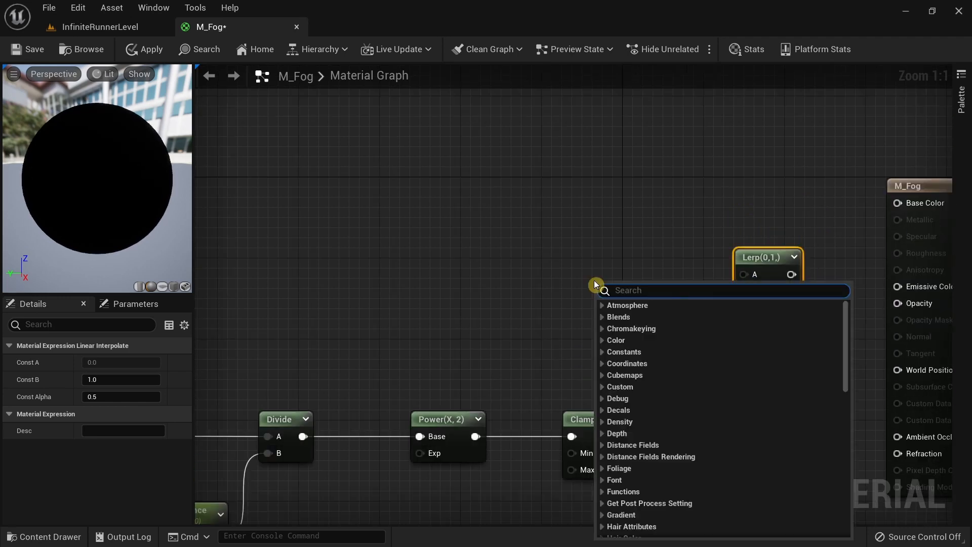
type("const")
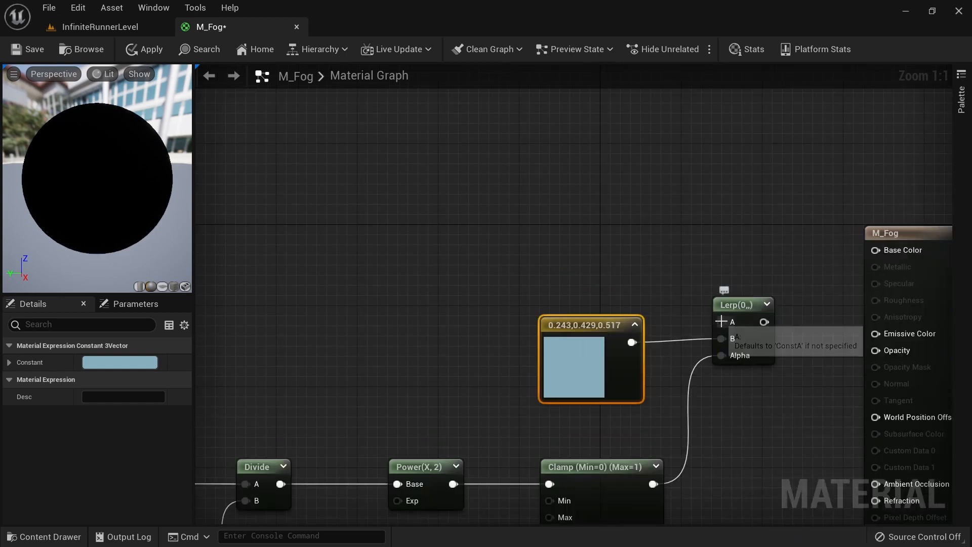
right_click(632, 241)
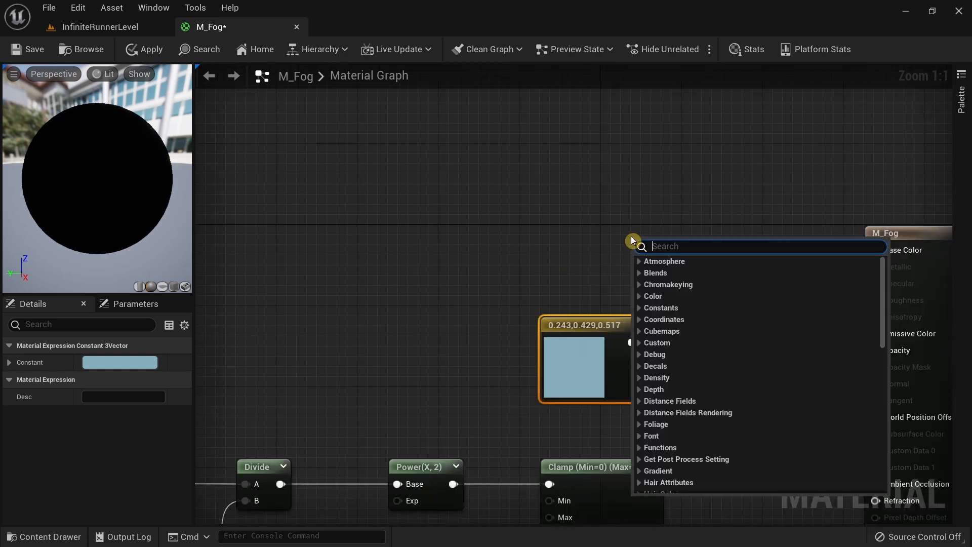
type("scen")
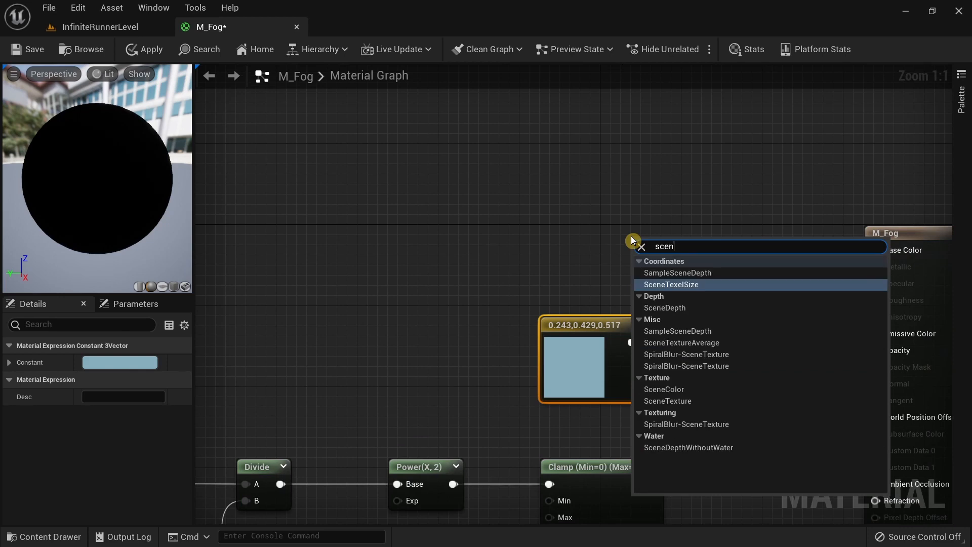
left_click(663, 388)
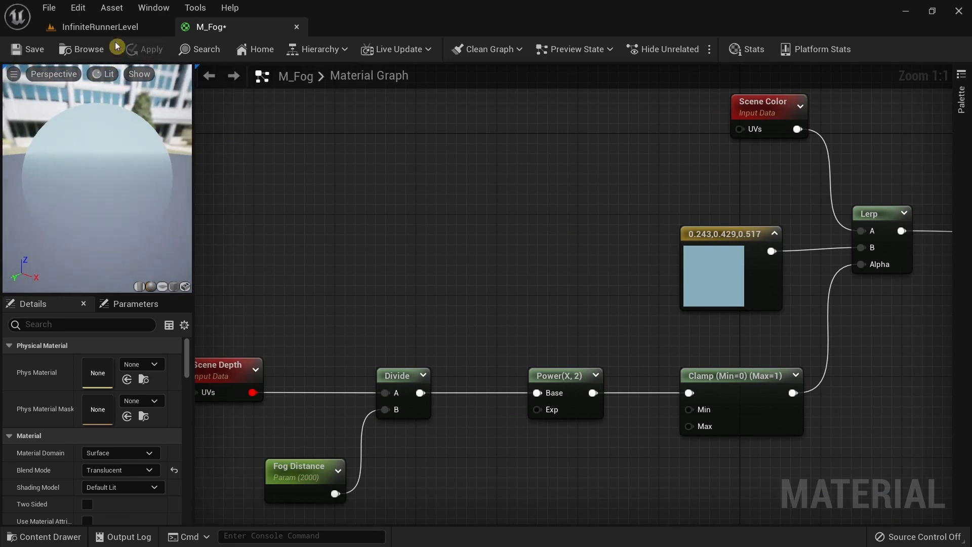
- Locate M_Fog in the Content Drawer and browse to the ThirdPerson Blueprints folder
left_click(100, 27)
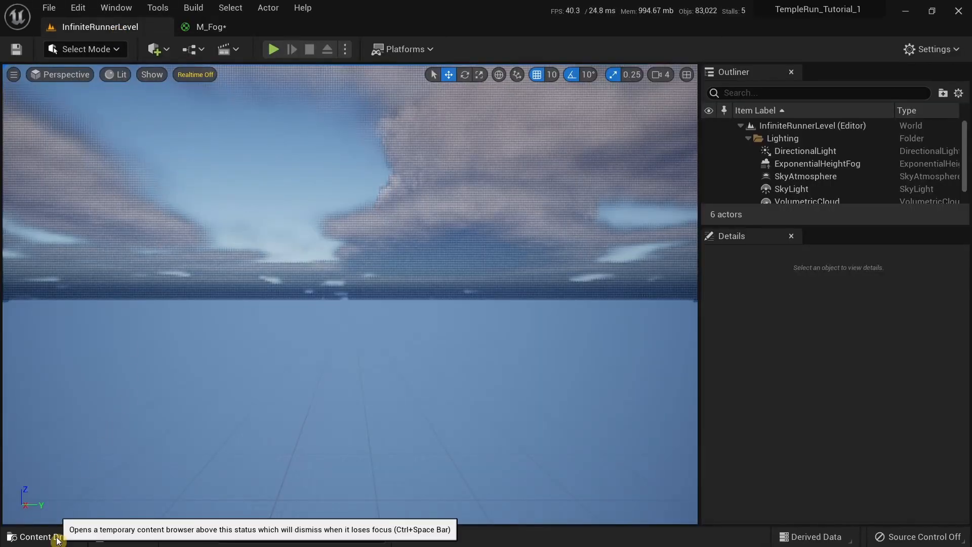
right_click(532, 432)
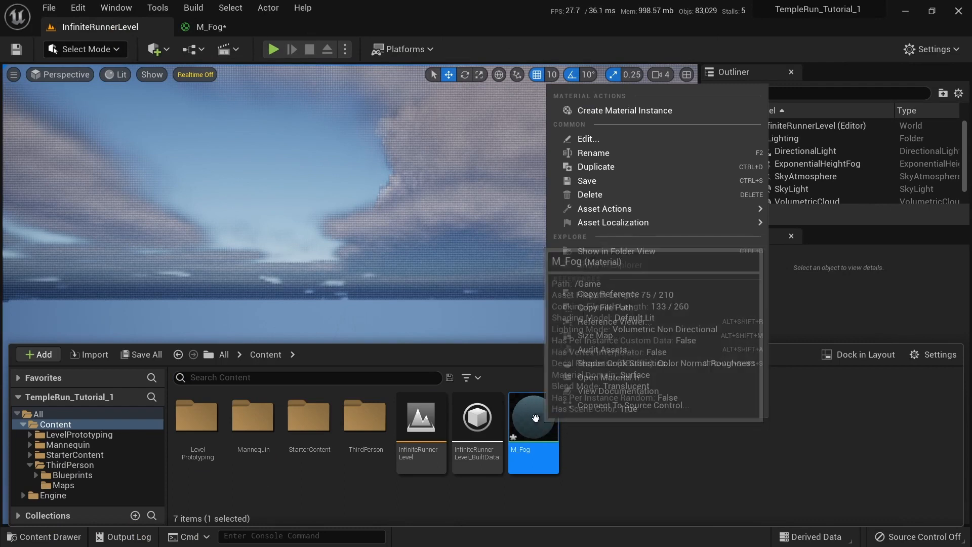
mouse_move(624, 111)
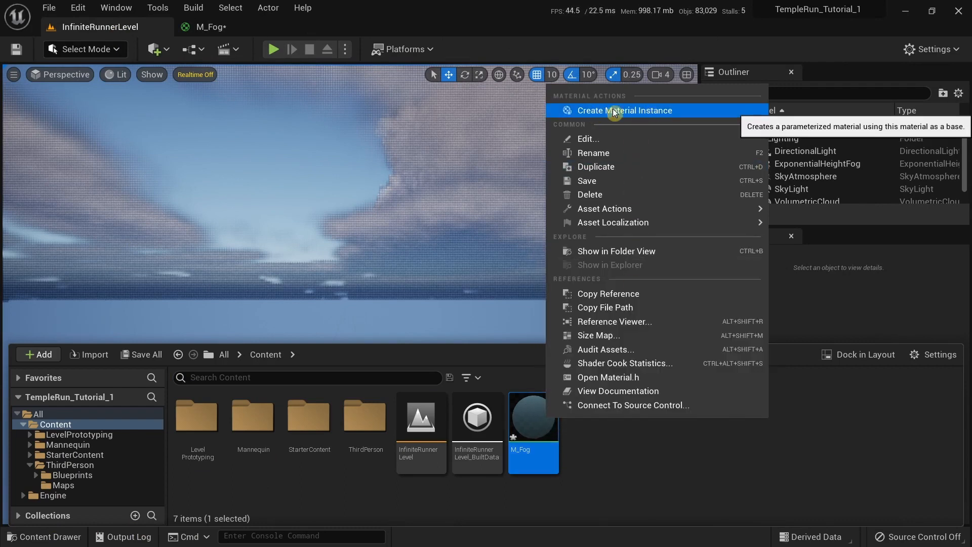
left_click(624, 110)
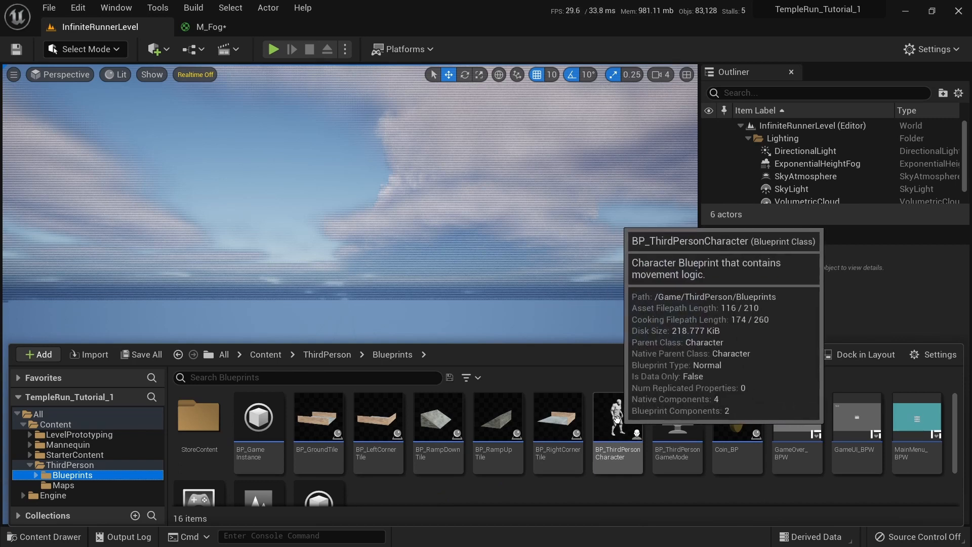
- Open BP_ThirdPersonCharacter in its Viewport and select the CameraBoom component
double_click(617, 416)
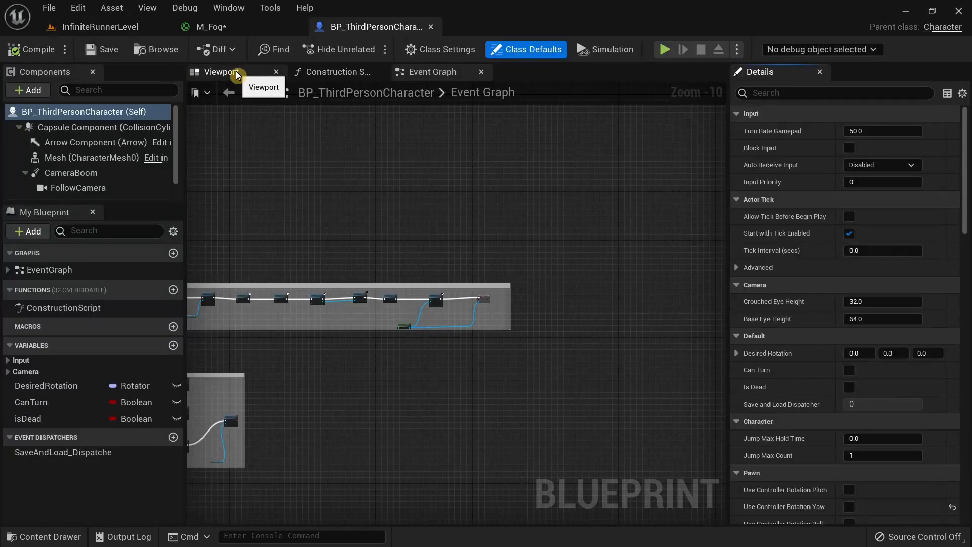
left_click(220, 72)
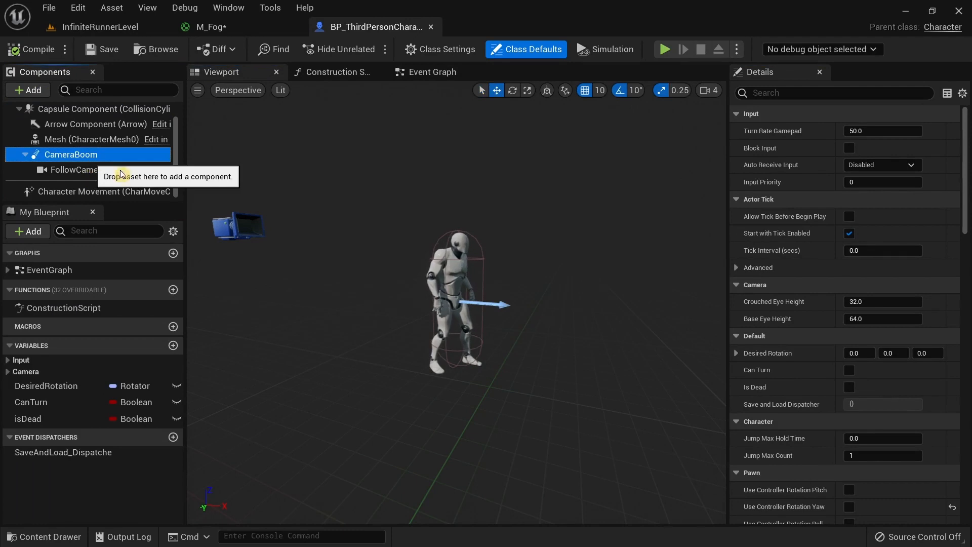
left_click(71, 172)
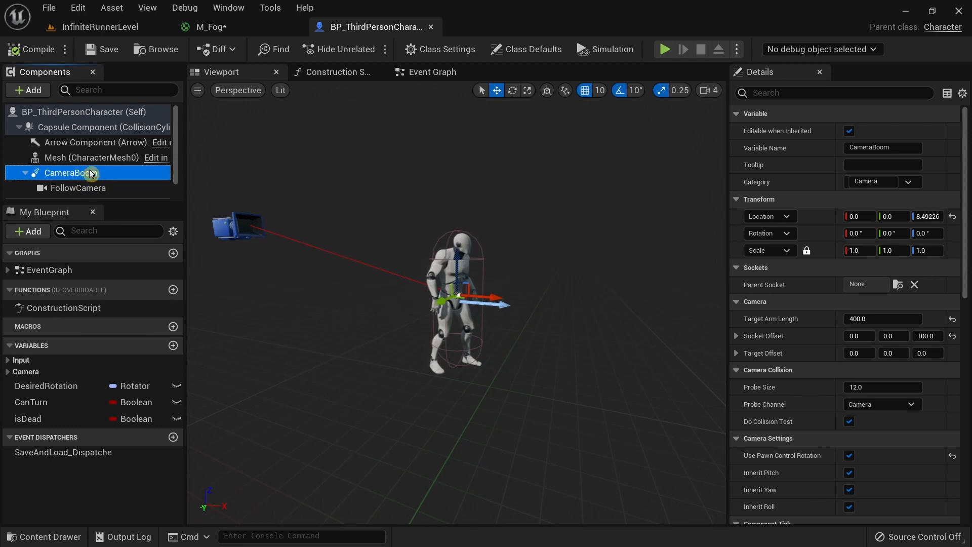
mouse_move(34, 91)
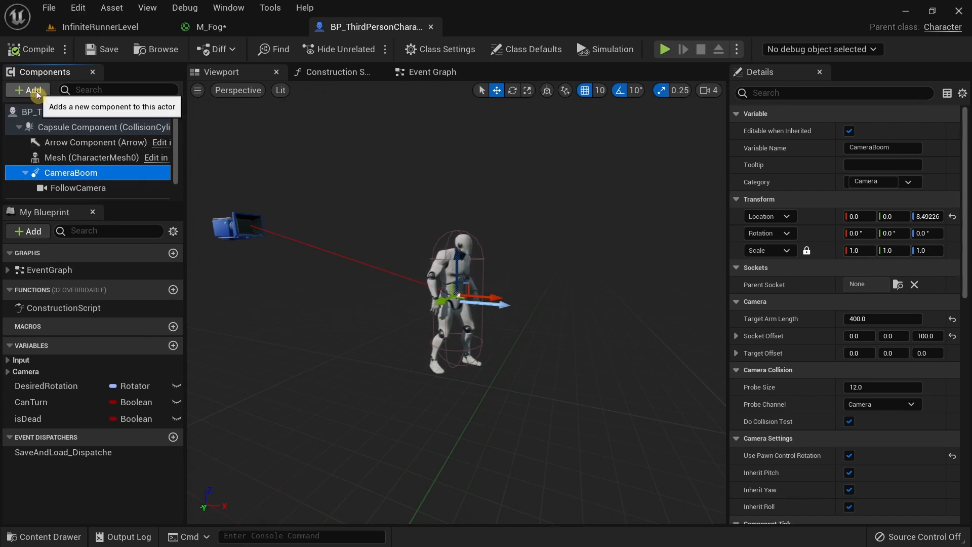
- Add a Plane component named Fog Plane under CameraBoom
left_click(29, 91)
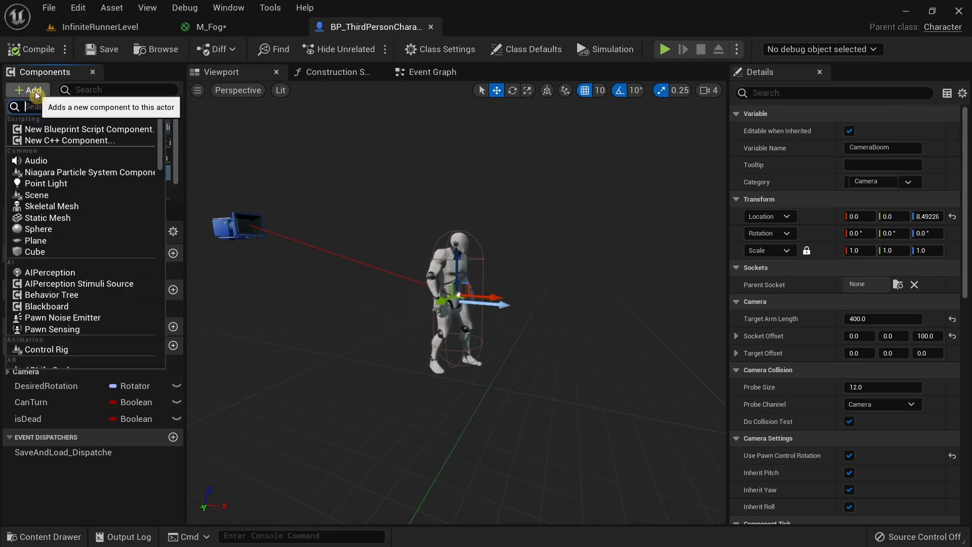
type("plane")
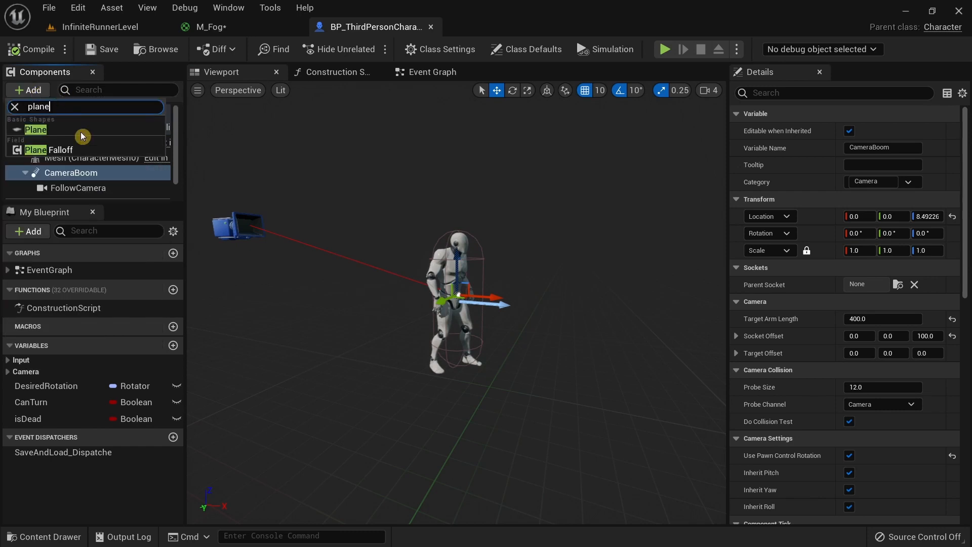
left_click(35, 129)
type("Fog Plane")
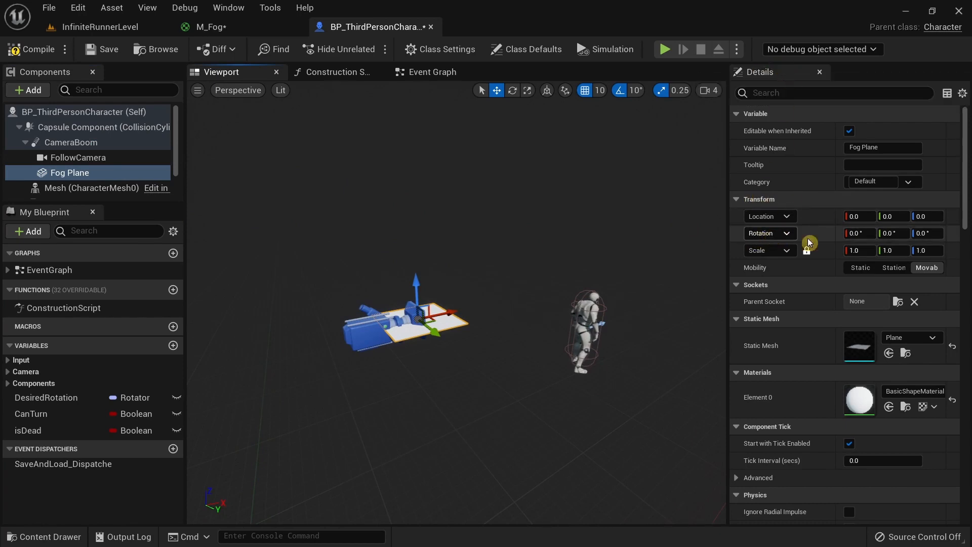
- Rotate Fog Plane 90° in pitch and scale it to 3.75 so it stands upright before the camera
left_click(890, 233)
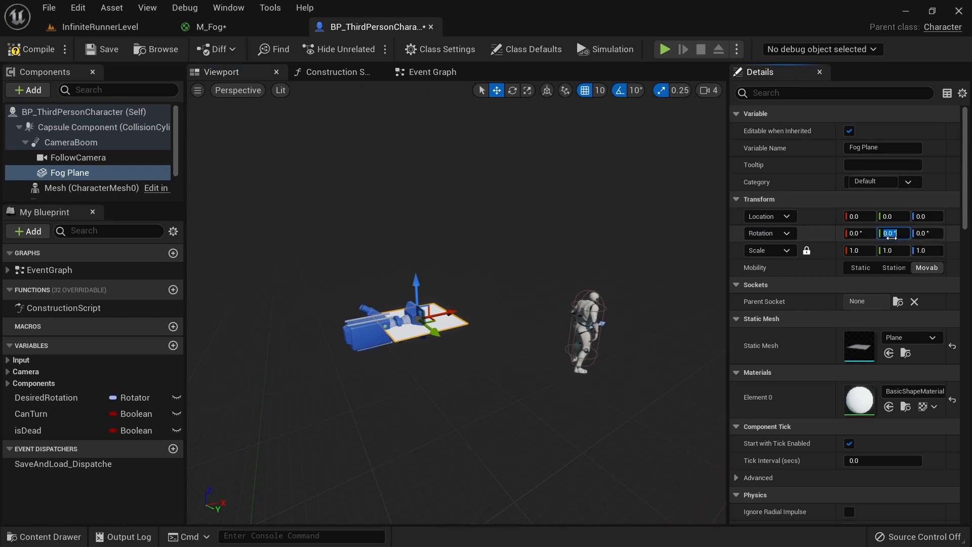
mouse_move(891, 233)
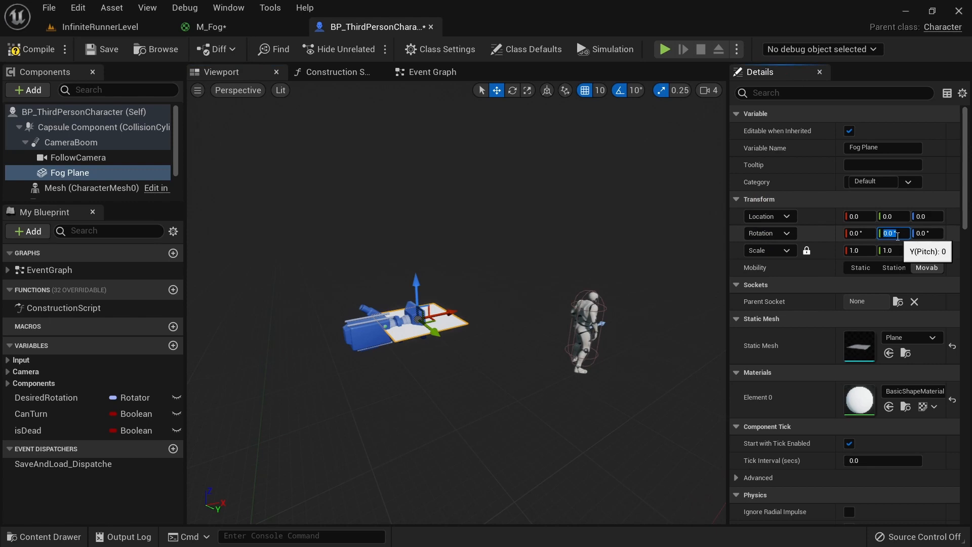
type("90")
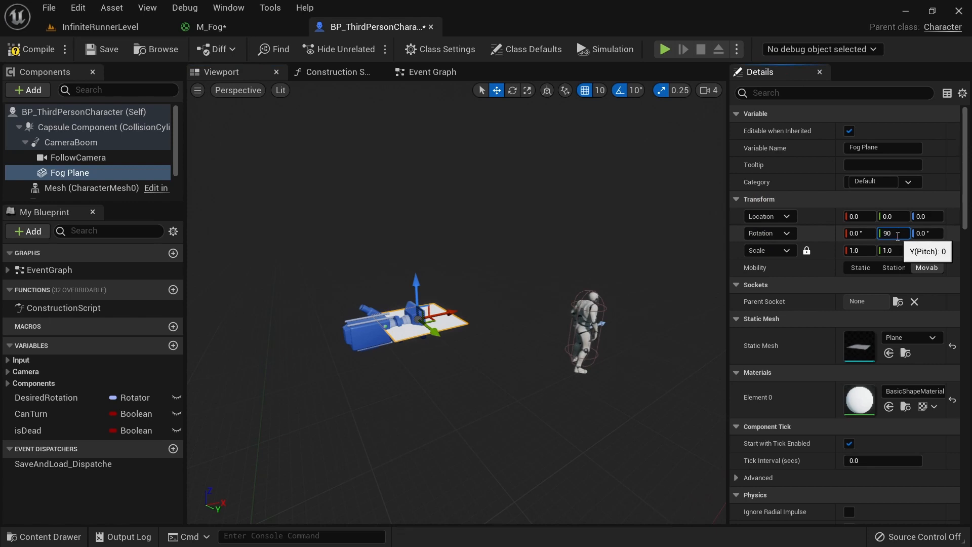
key("Enter")
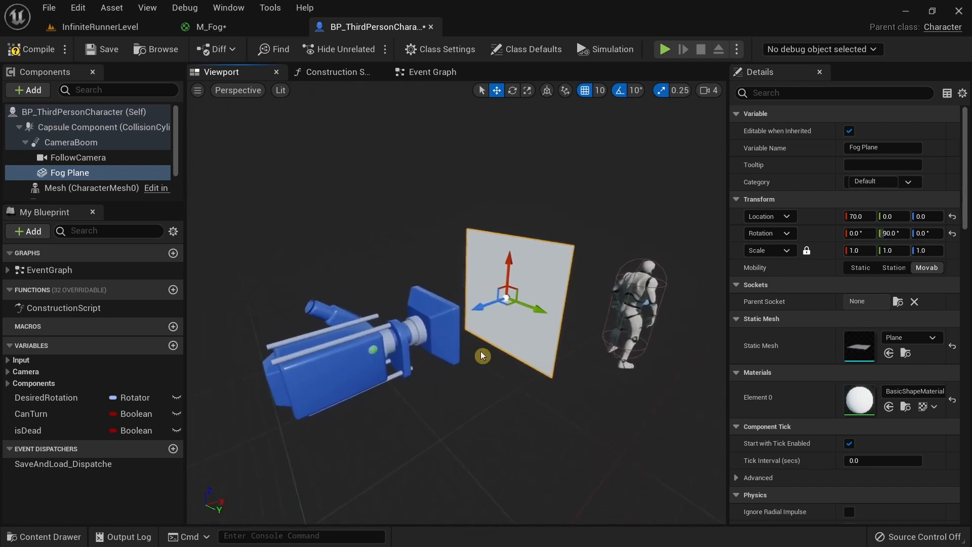
left_click_drag(529, 307, 474, 309)
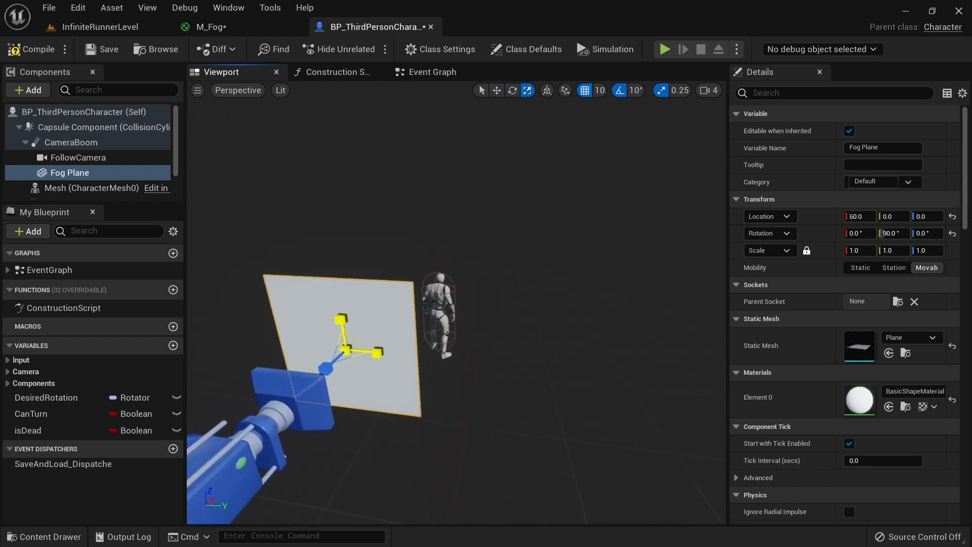
type("3.75")
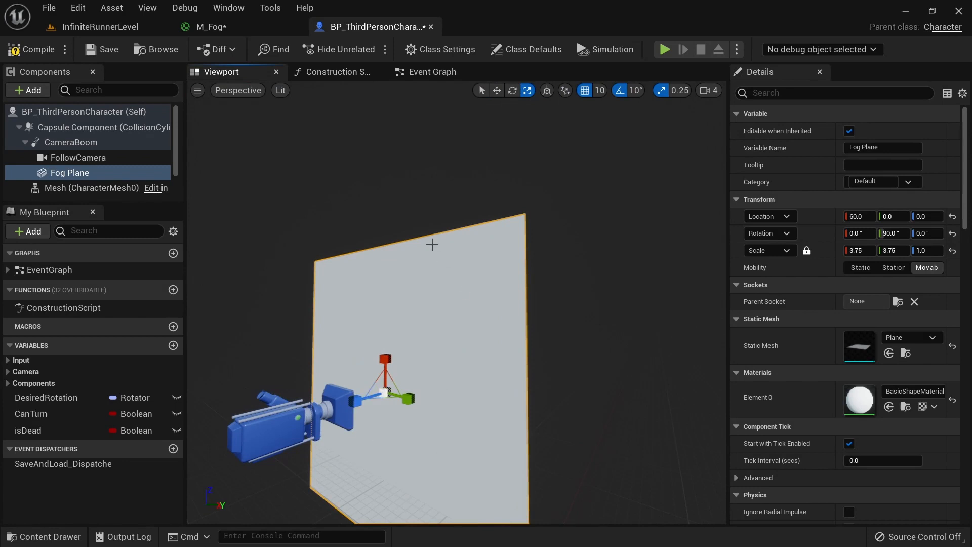
mouse_move(360, 412)
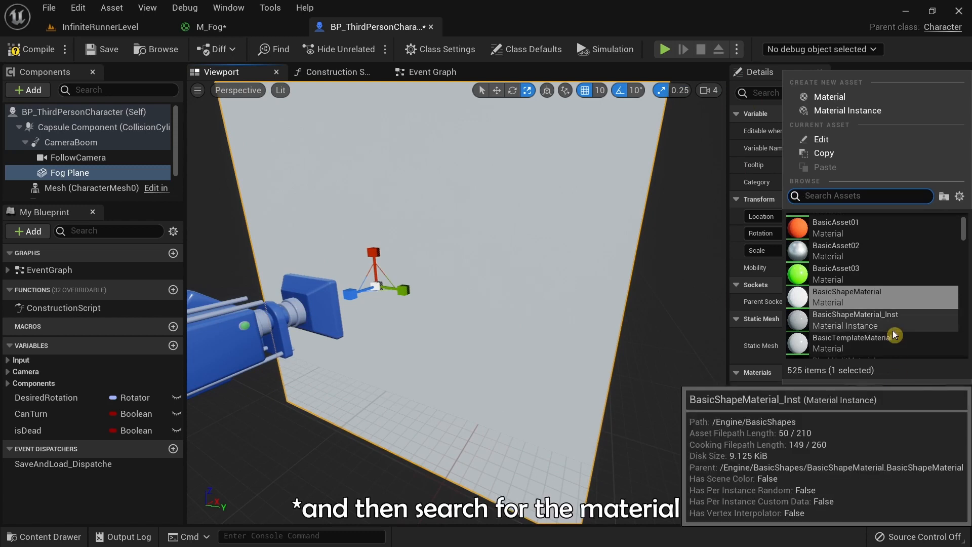
- Assign the M_Fog_Inst material to the Fog Plane's Materials Element 0 slot
type("m")
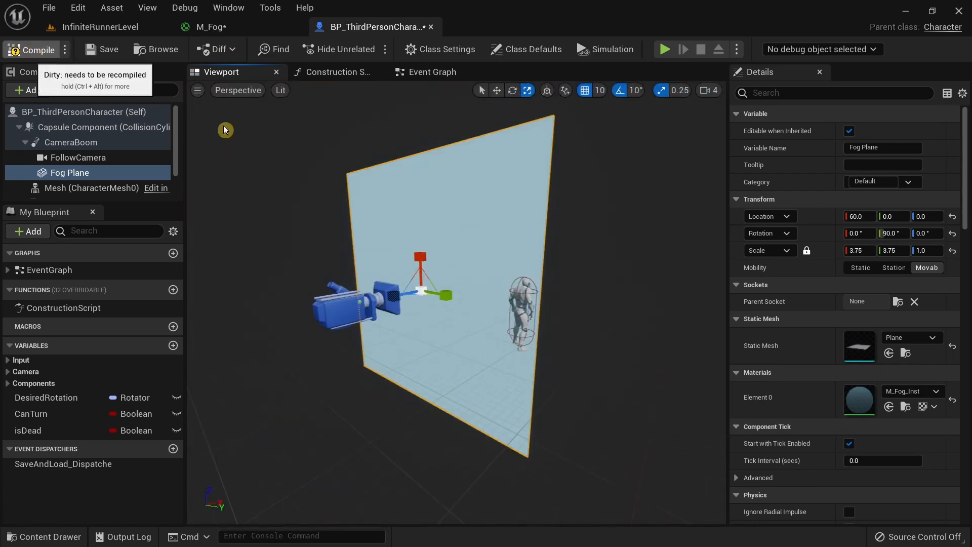
- Play-test the InfiniteRunnerLevel twice with the fog plane, reaching a score of 2, then stop
left_click(95, 26)
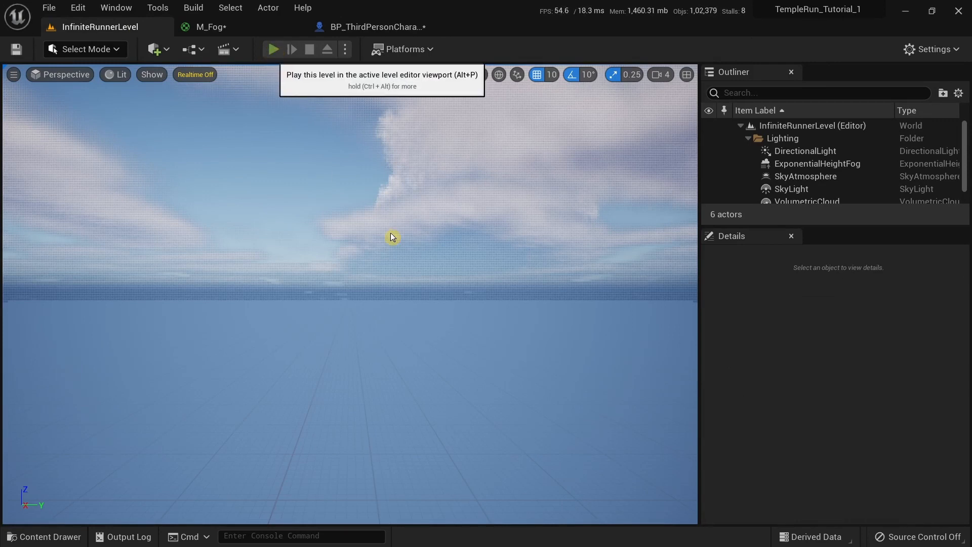
left_click(273, 49)
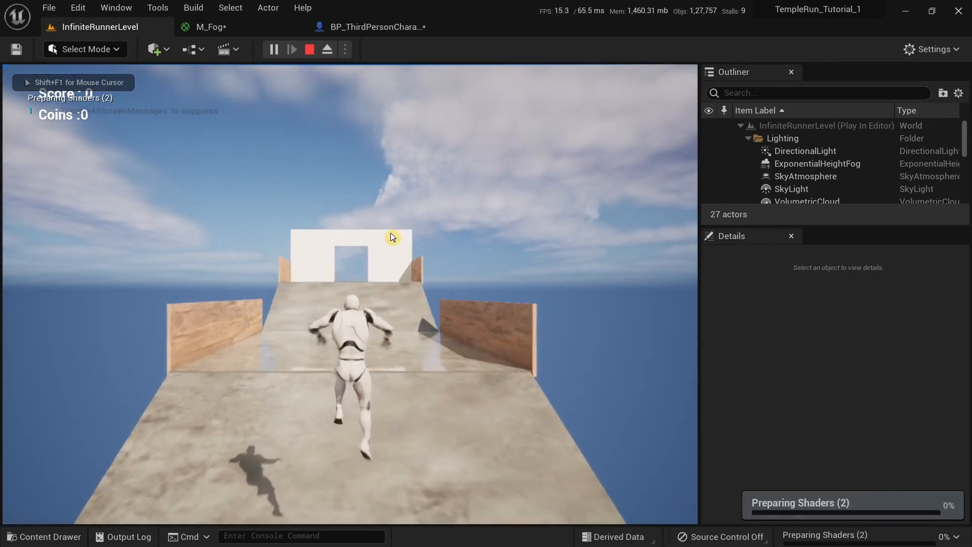
left_click(309, 48)
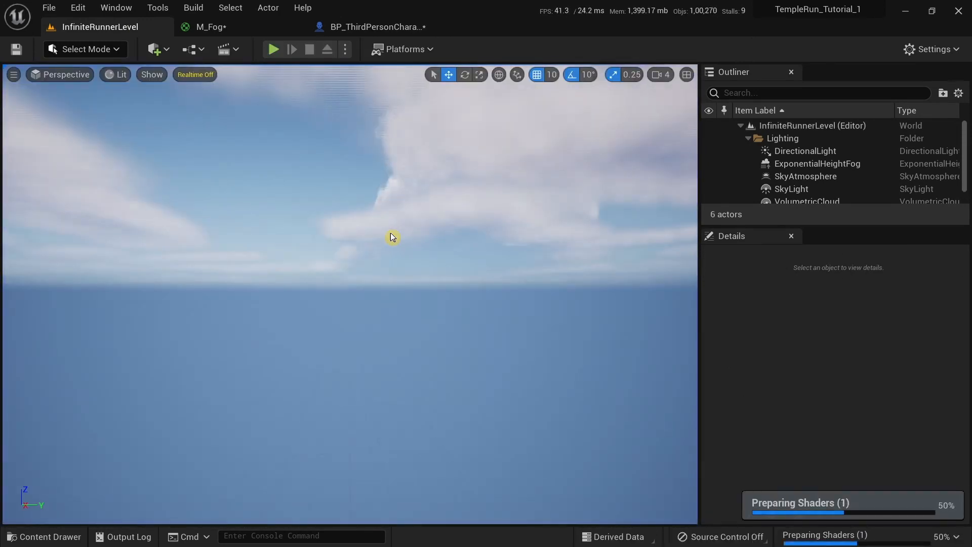
mouse_move(228, 96)
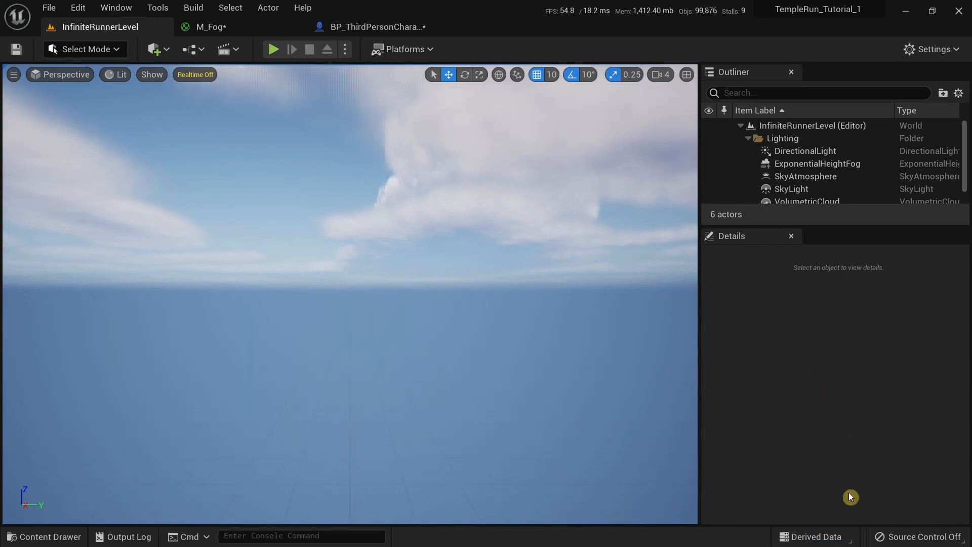
mouse_move(808, 471)
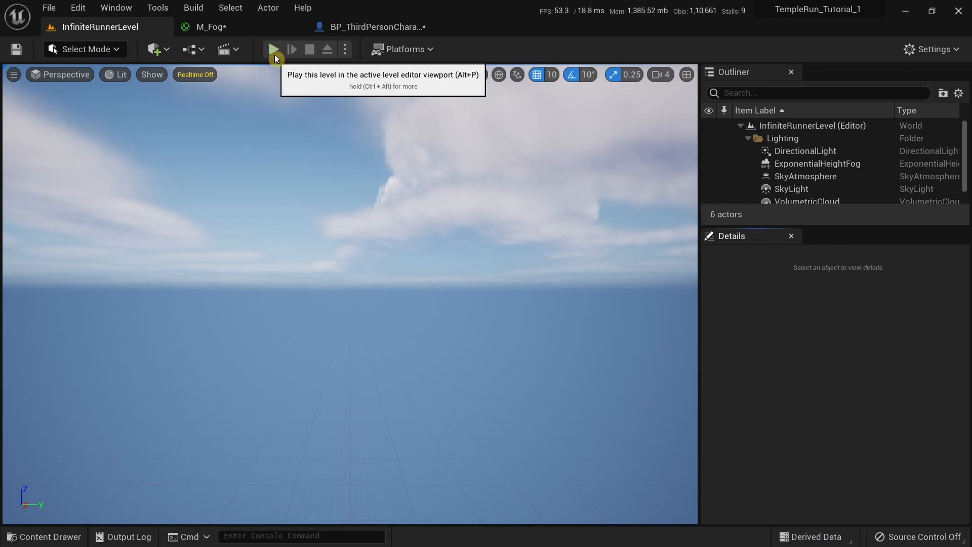
left_click(272, 48)
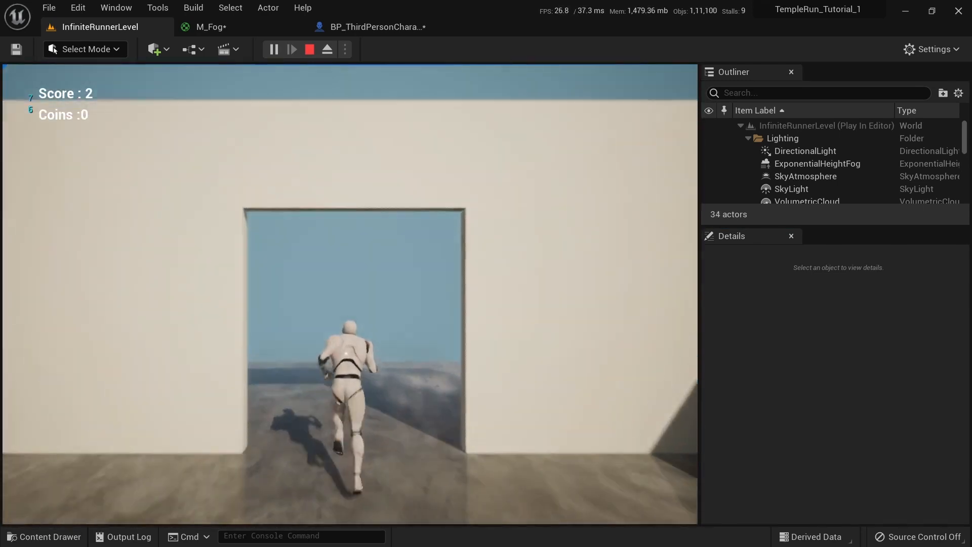
left_click(210, 26)
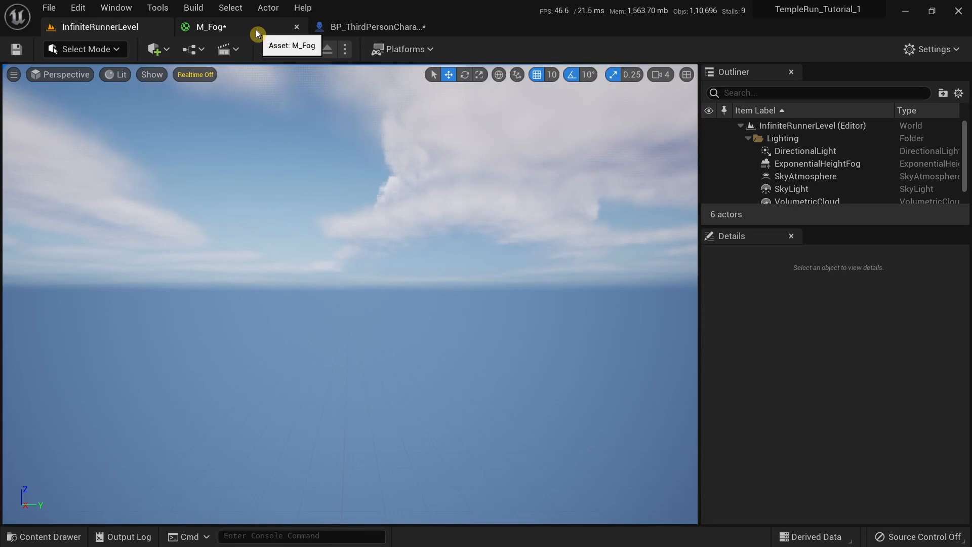
- Inspect the Scene Depth and Divide nodes in M_Fog, then browse to the fog material asset
left_click(210, 26)
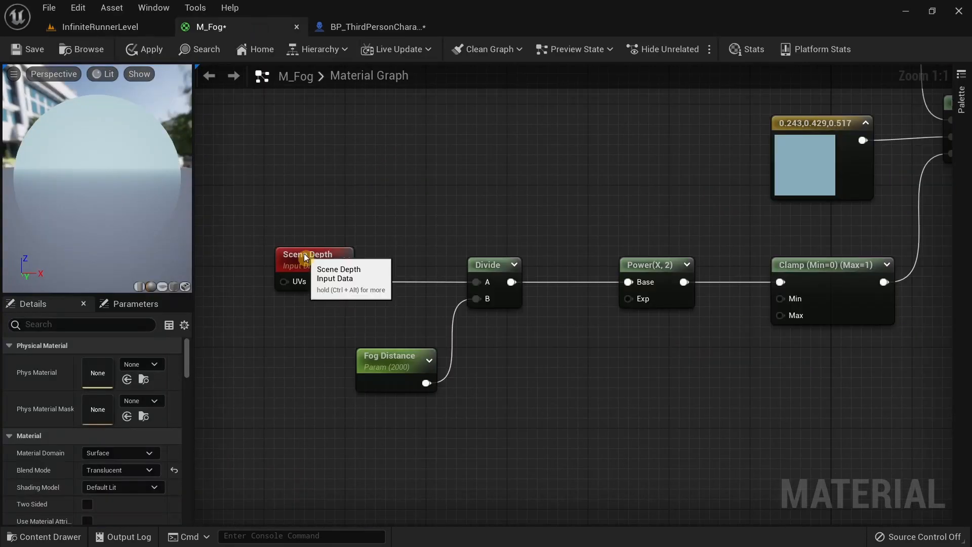
left_click(307, 254)
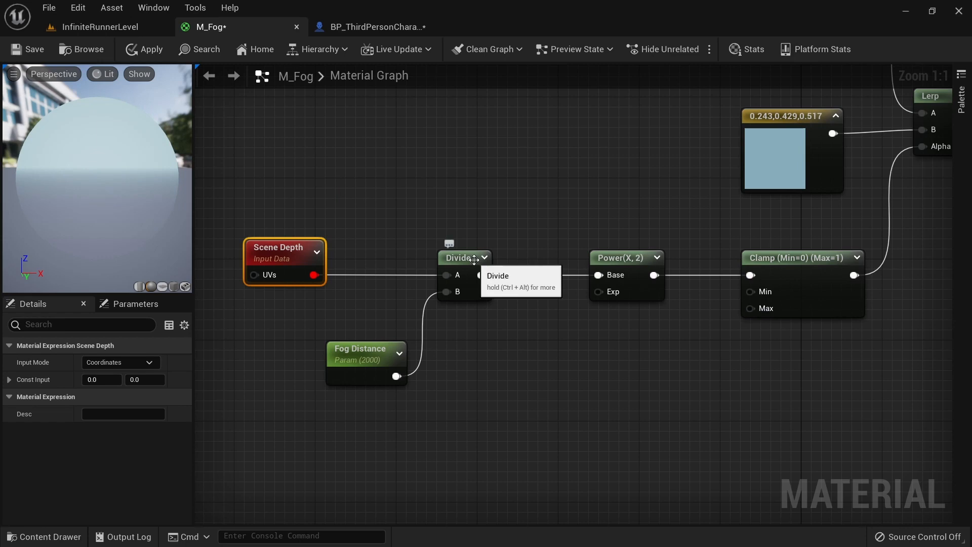
left_click(459, 258)
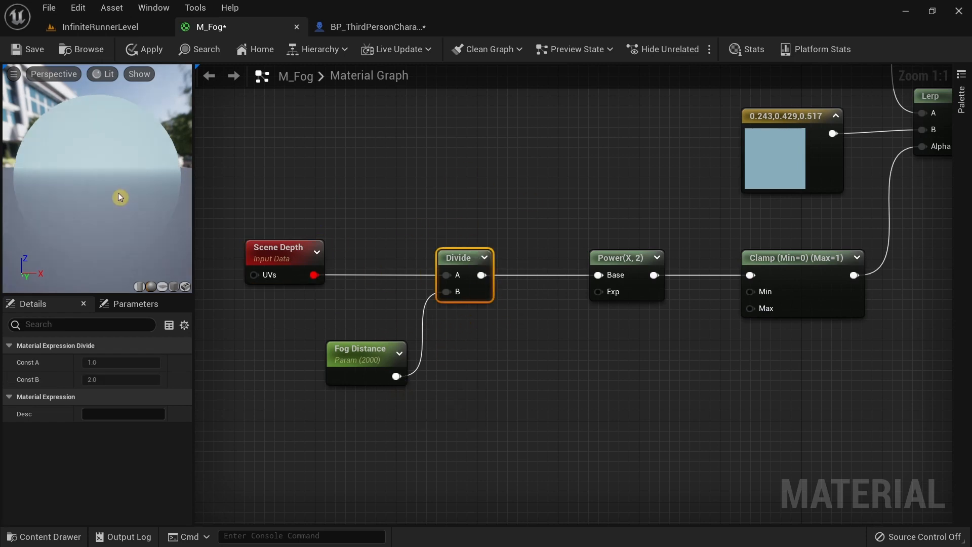
mouse_move(41, 186)
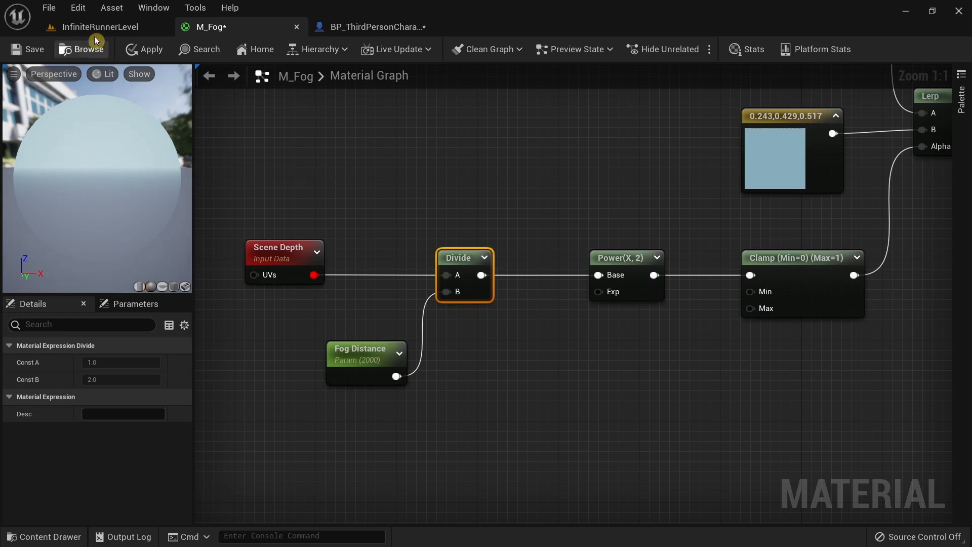
left_click(100, 26)
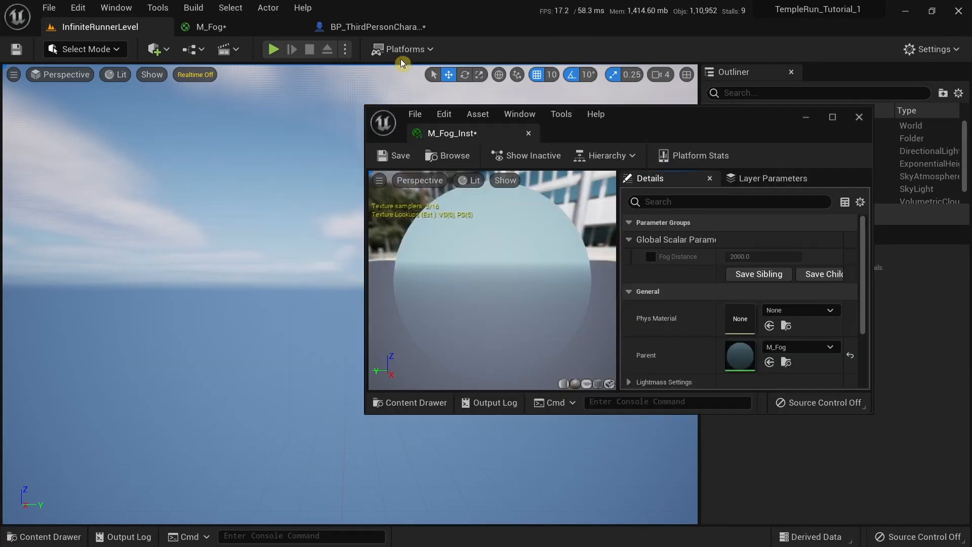
- With the game paused, enable M_Fog_Inst's Fog Distance override and raise it to about 3056
left_click(272, 49)
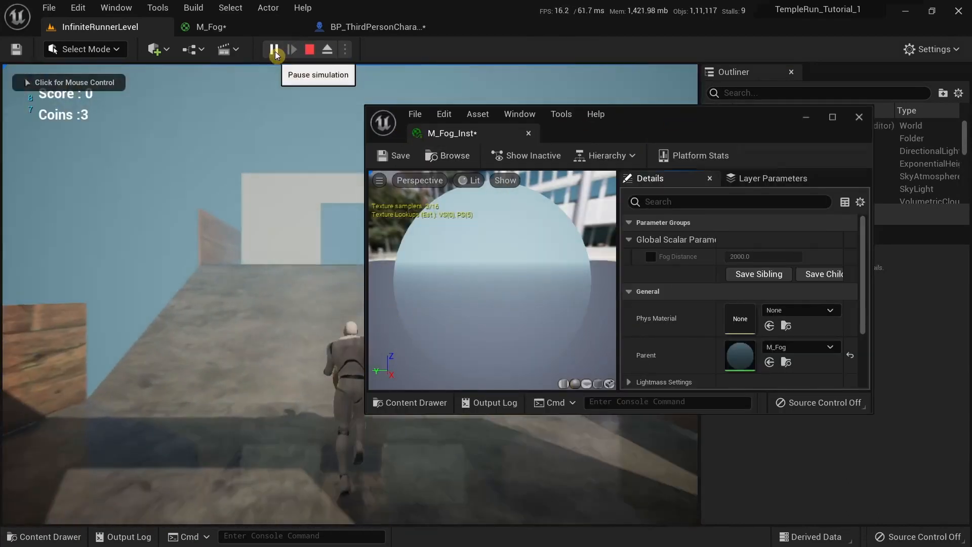
left_click(272, 49)
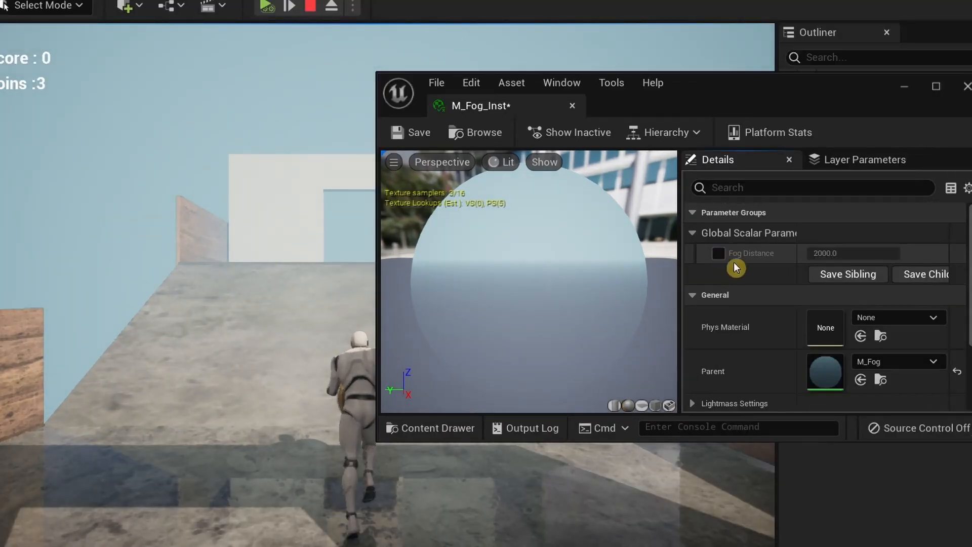
left_click(716, 253)
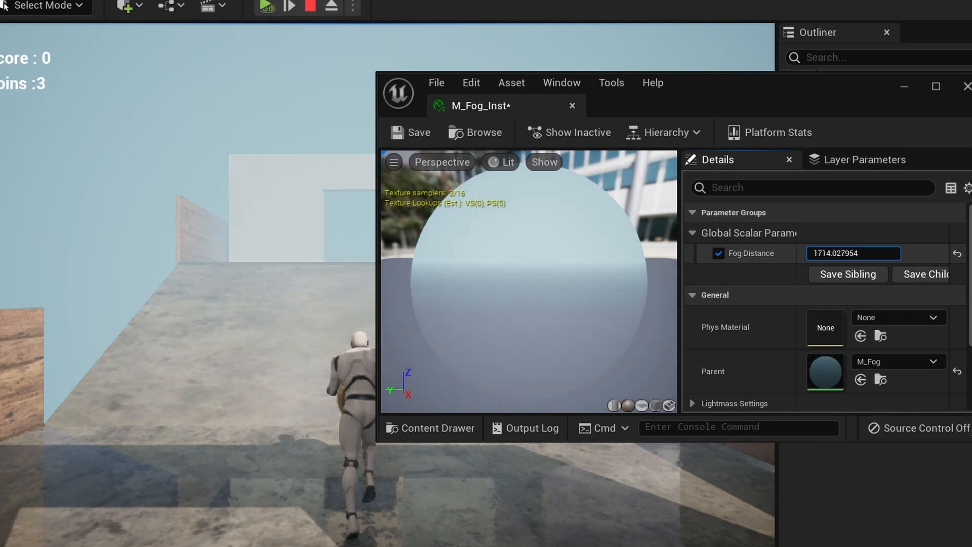
type("1431.759766")
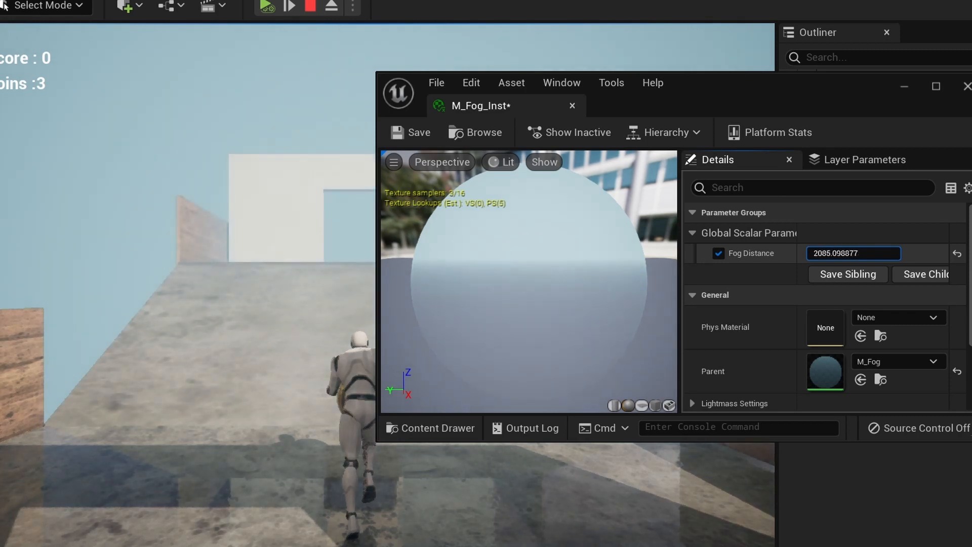
type("2813.006592")
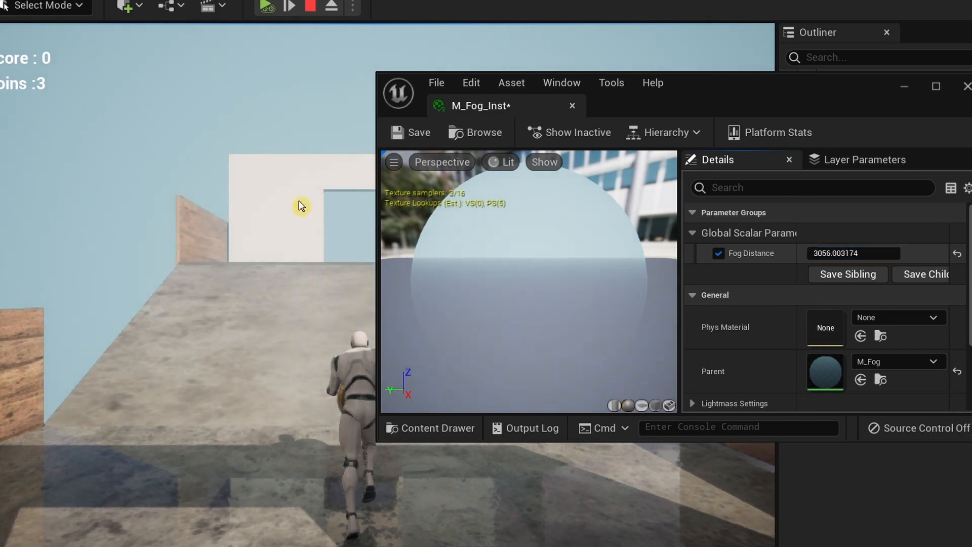
mouse_move(351, 145)
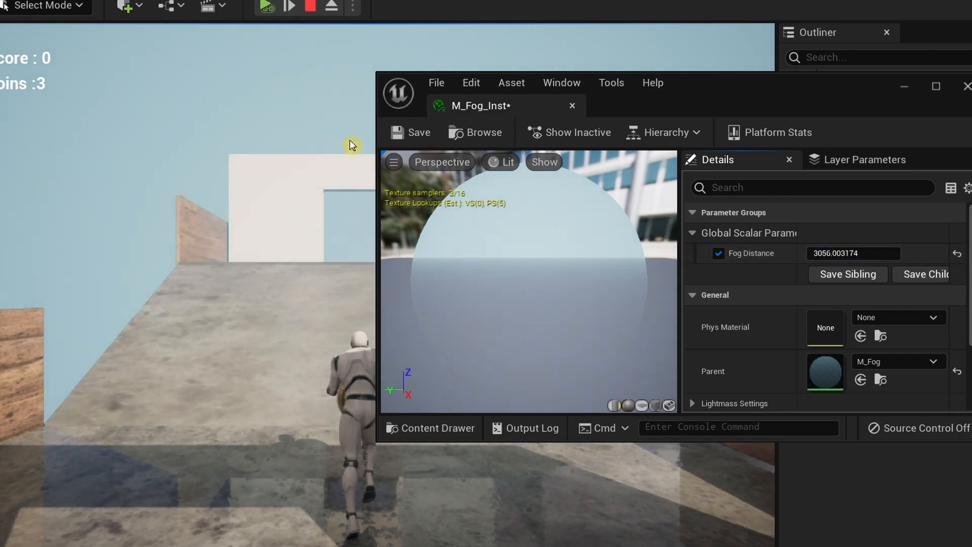
mouse_move(398, 154)
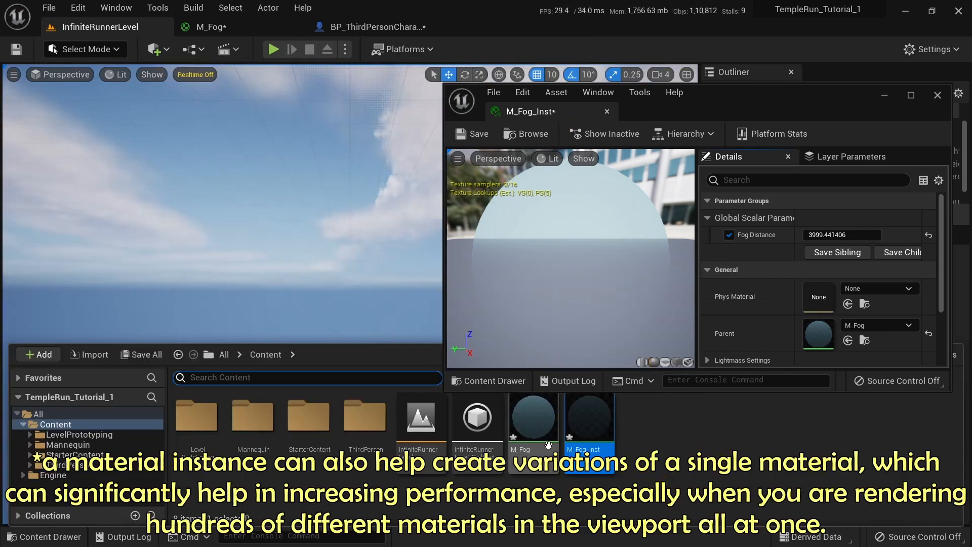
mouse_move(532, 416)
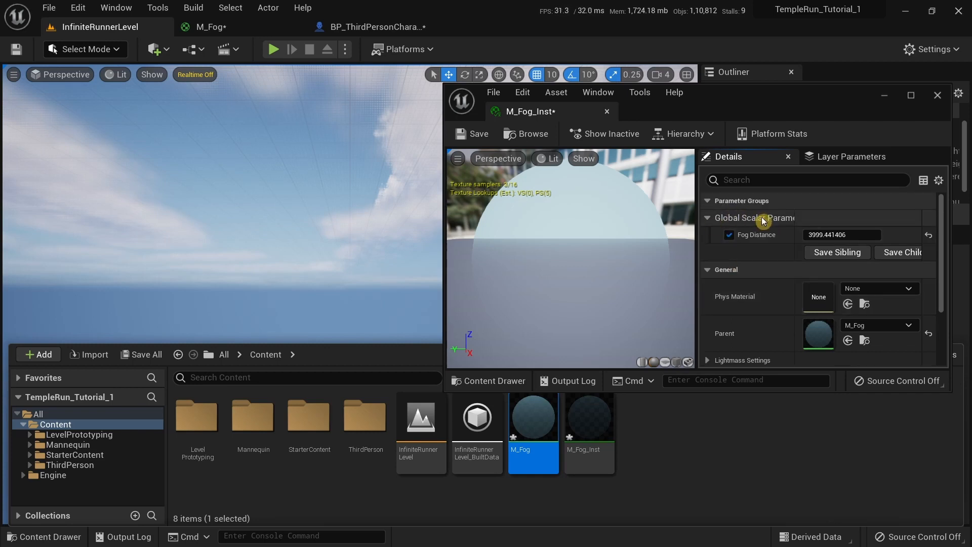
- Review the Fog Distance parameter's 2000 default and the Power node's exponent of 2 in M_Fog
left_click(210, 26)
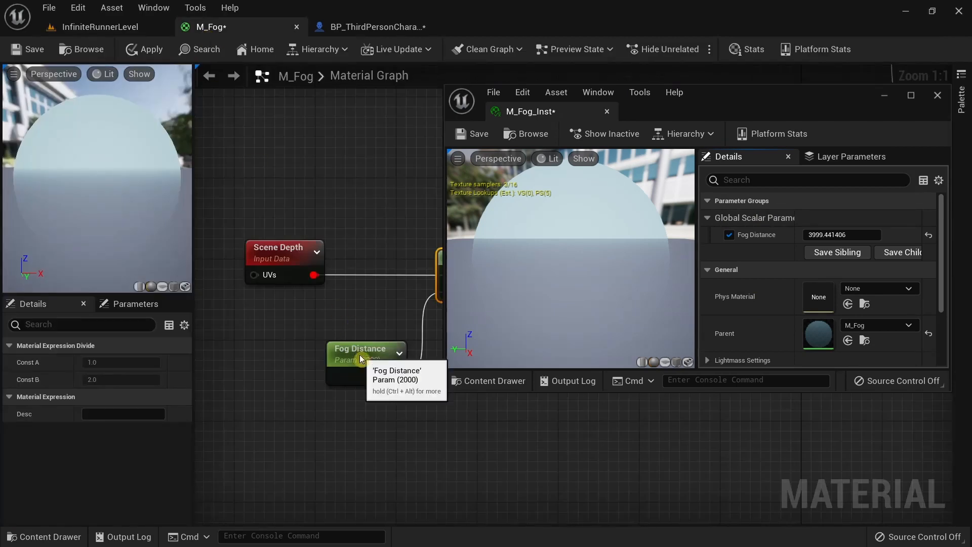
left_click(366, 356)
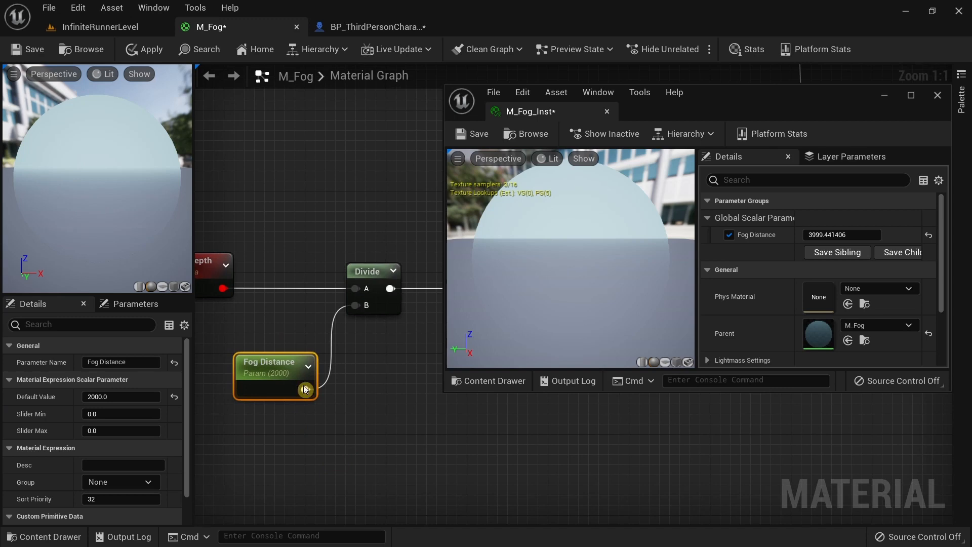
left_click(372, 270)
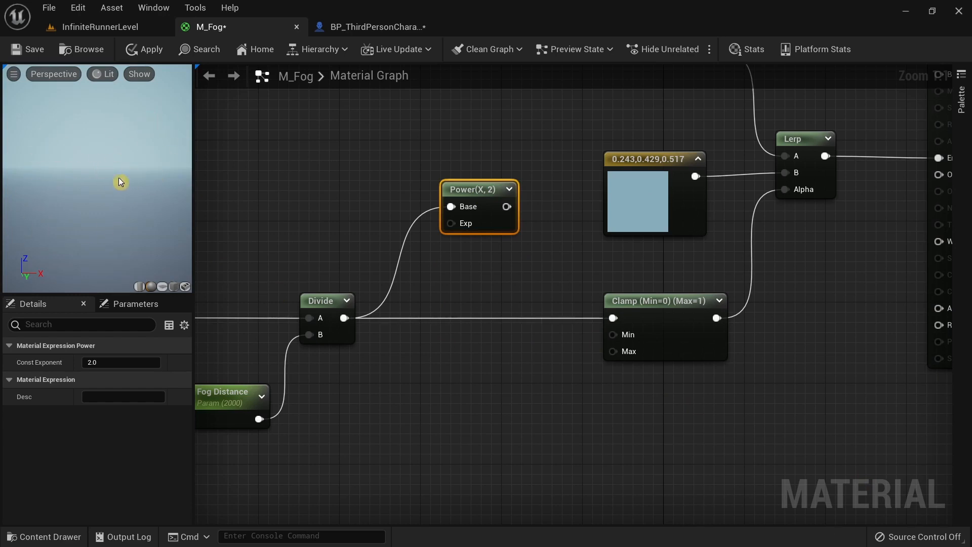
mouse_move(109, 204)
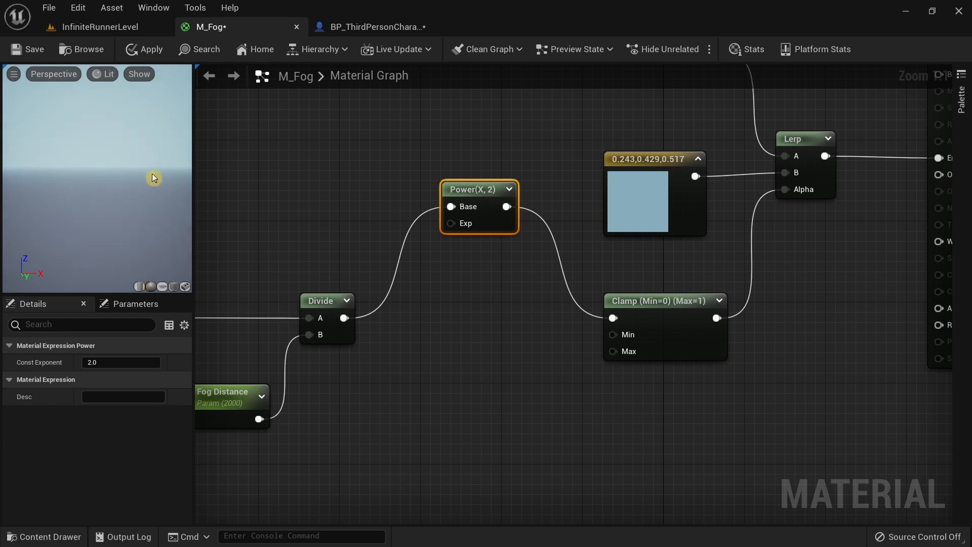
mouse_move(168, 105)
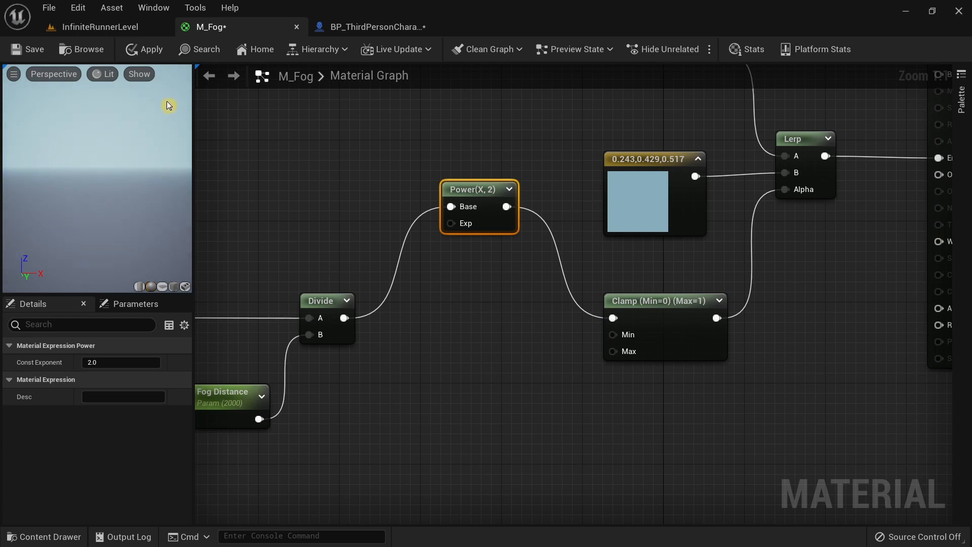
mouse_move(451, 315)
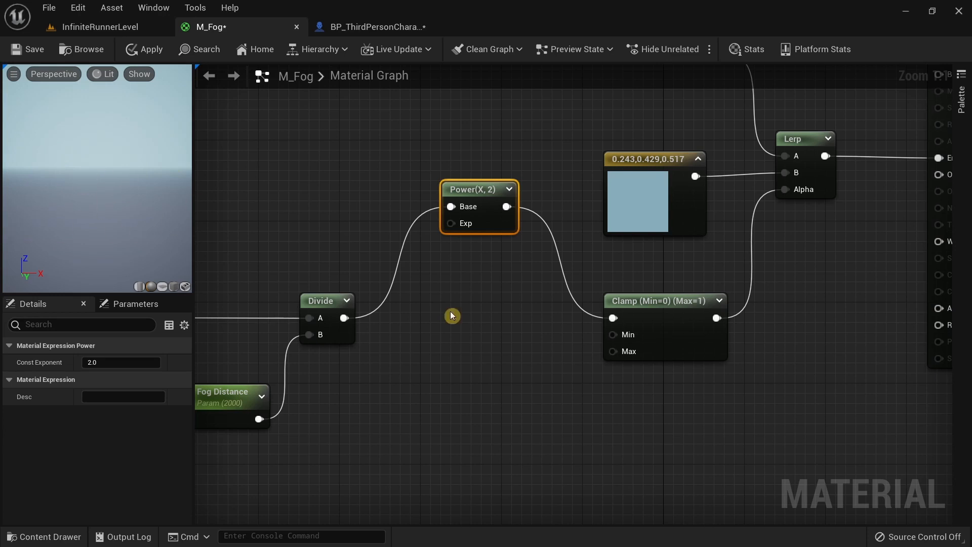
mouse_move(457, 314)
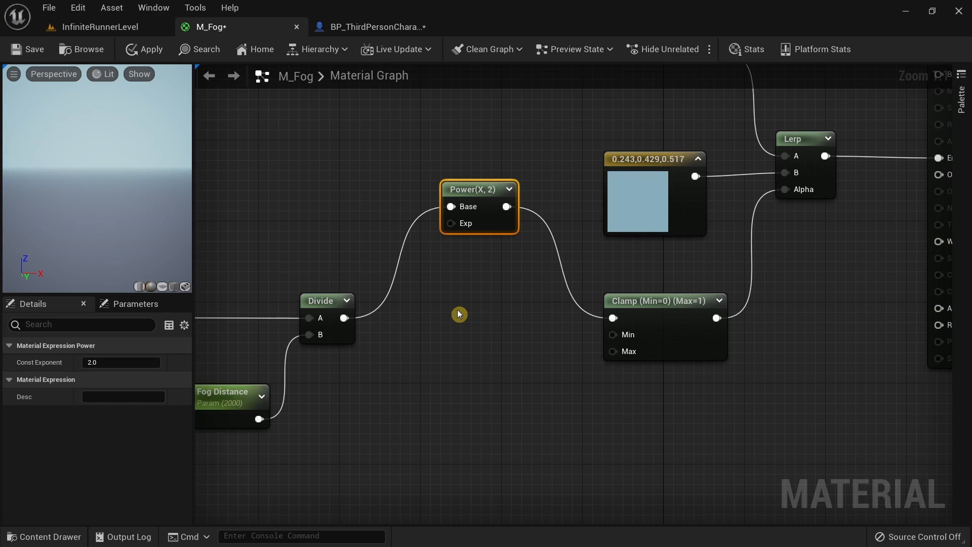
mouse_move(94, 136)
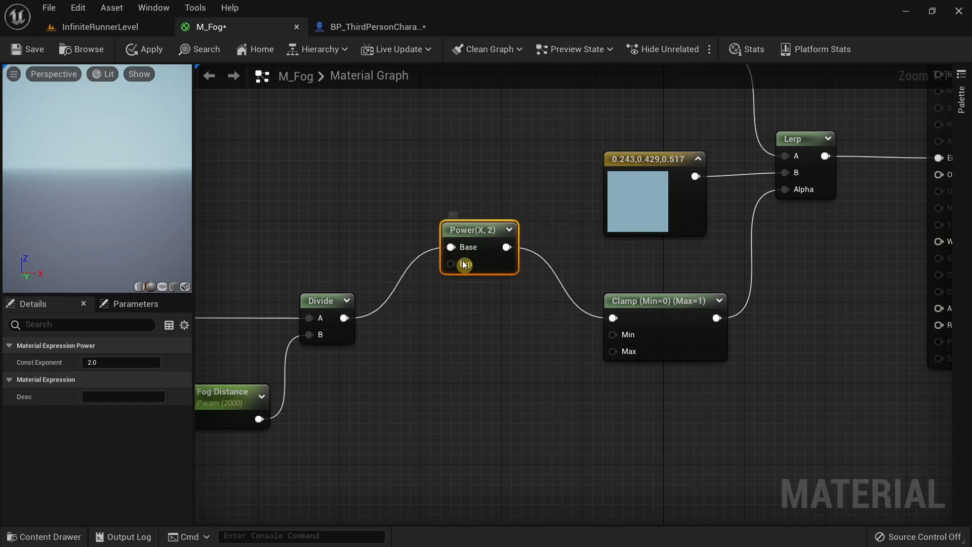
- Line up the Power(X, 2) node in one row with the Divide and Clamp nodes
left_click(664, 301)
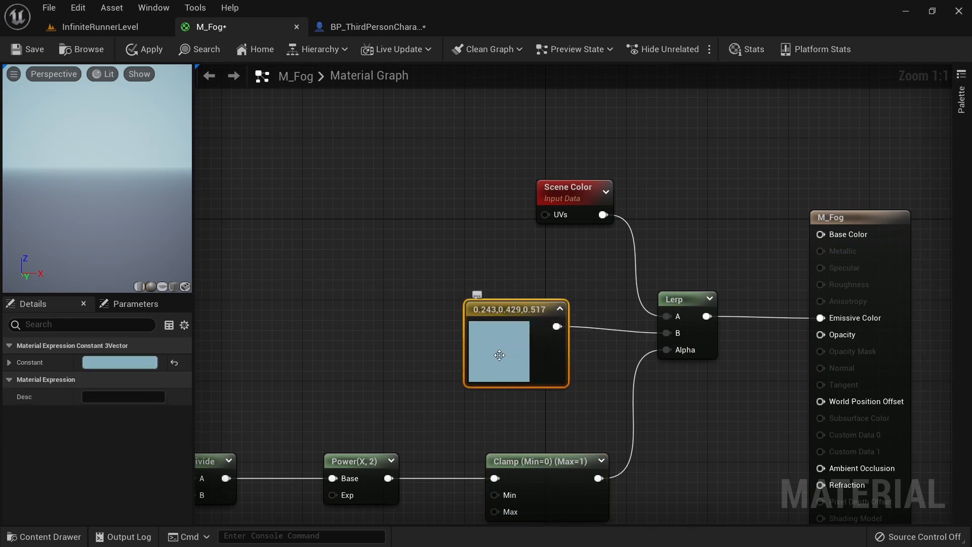
mouse_move(496, 363)
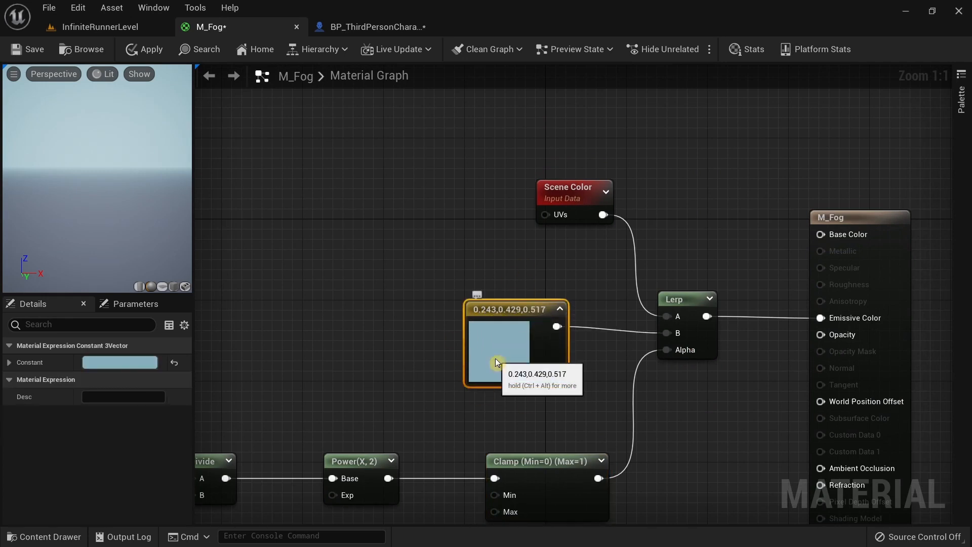
- Change M_Fog's colour constant from light blue to pink (0.517, 0.268, 0.384)
double_click(495, 347)
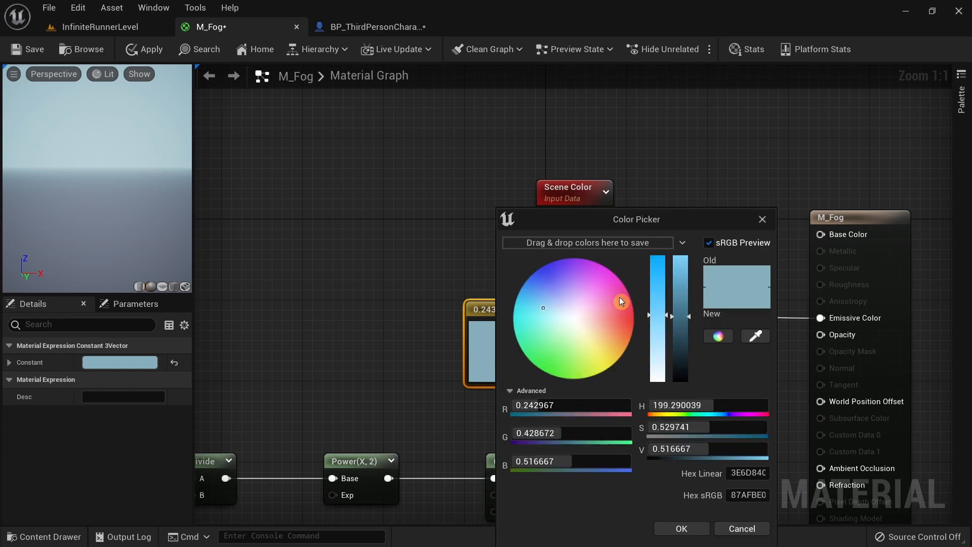
left_click(741, 528)
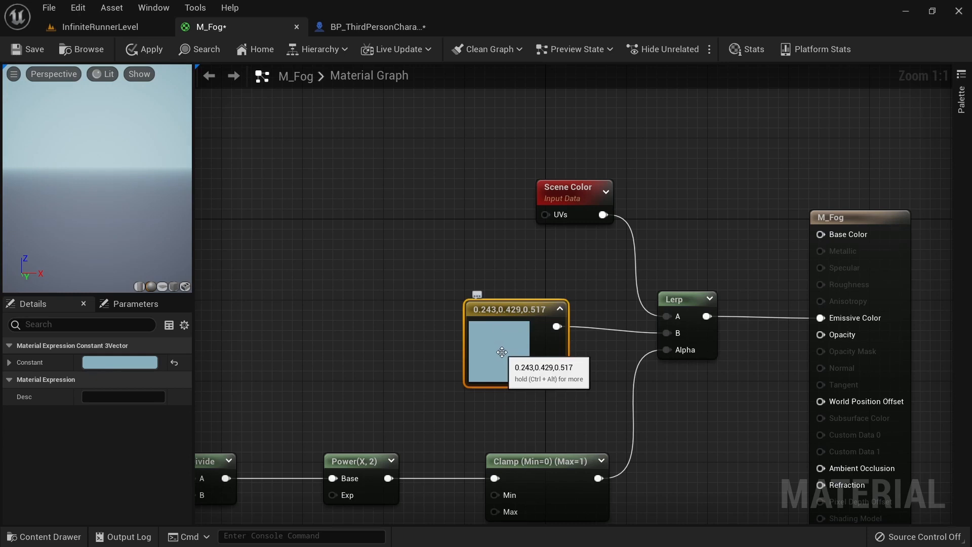
double_click(499, 351)
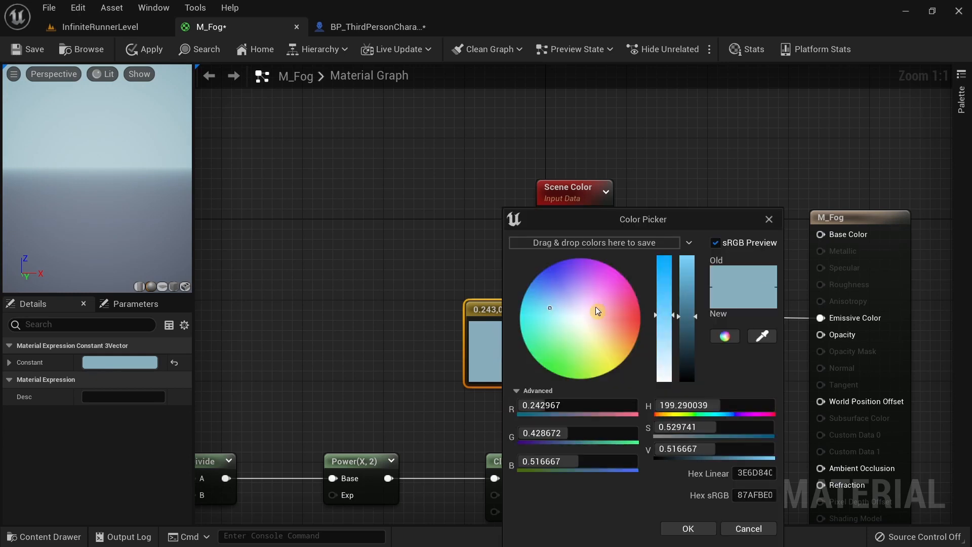
left_click(607, 309)
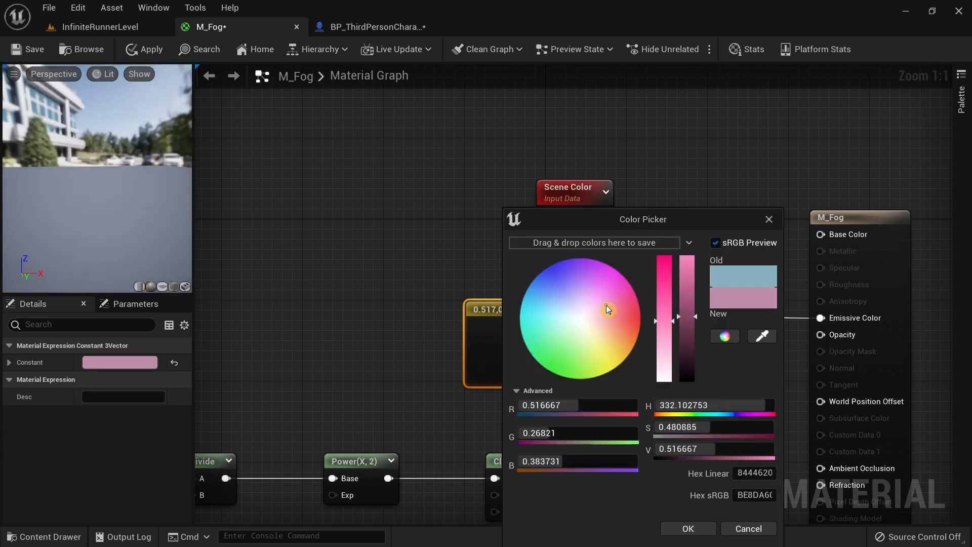
left_click(686, 528)
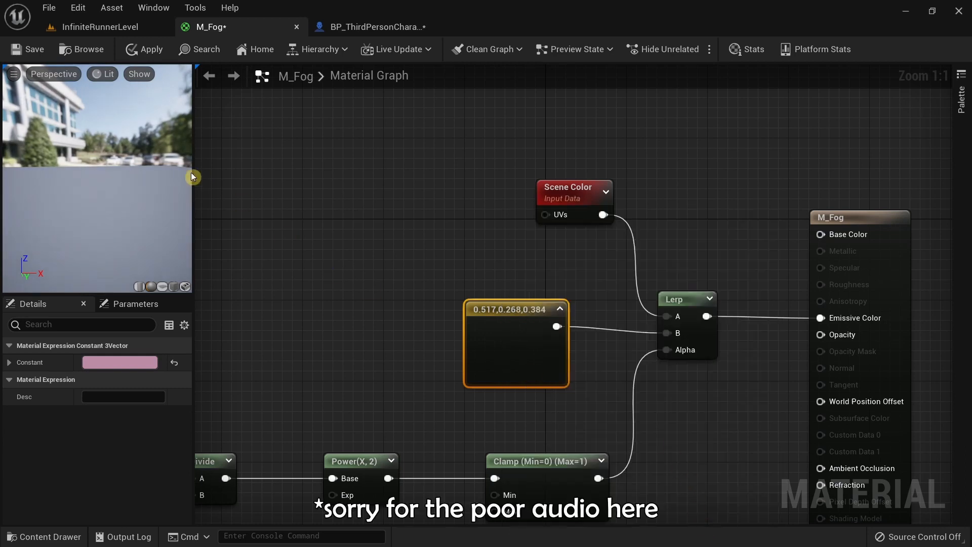
mouse_move(704, 455)
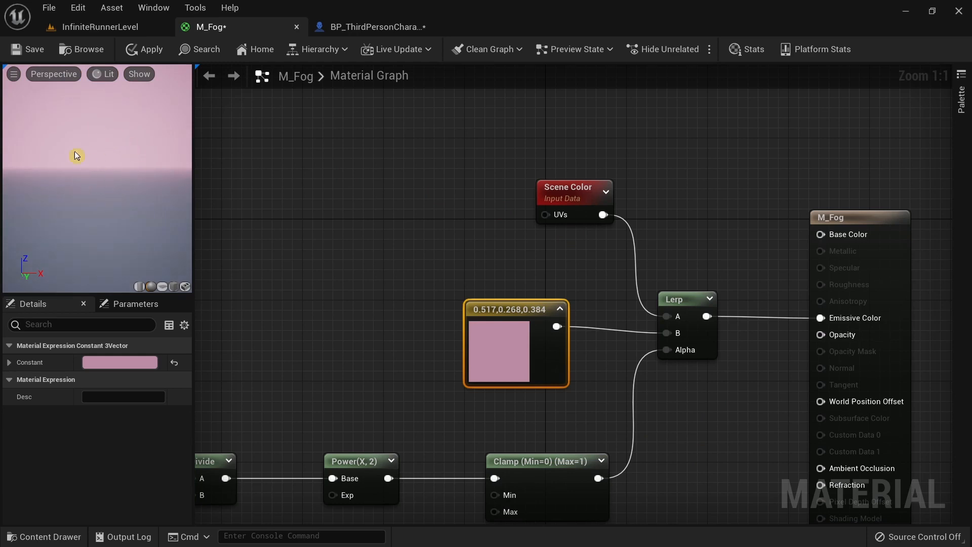
- Disconnect Scene Color from the Lerp's A input, apply the material and return to the level editor
left_click(567, 186)
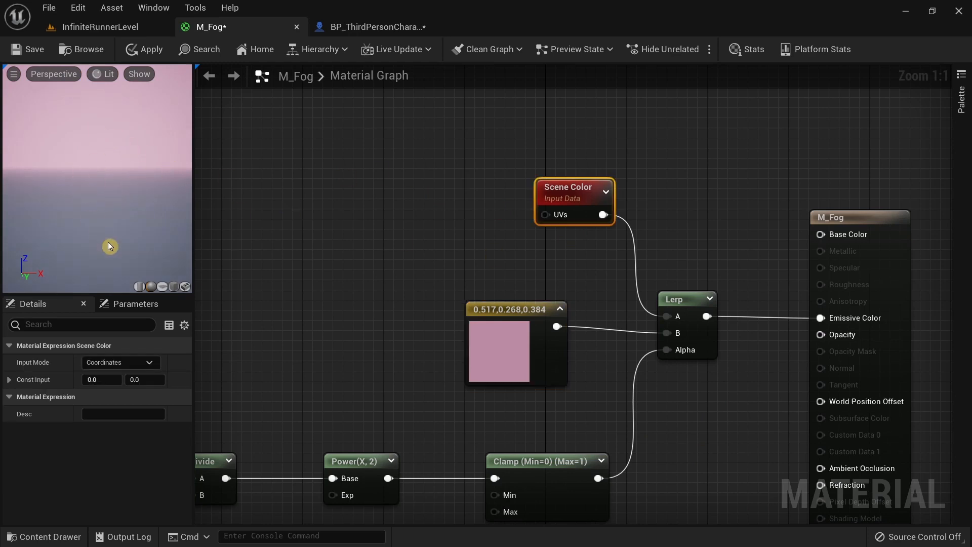
mouse_move(55, 172)
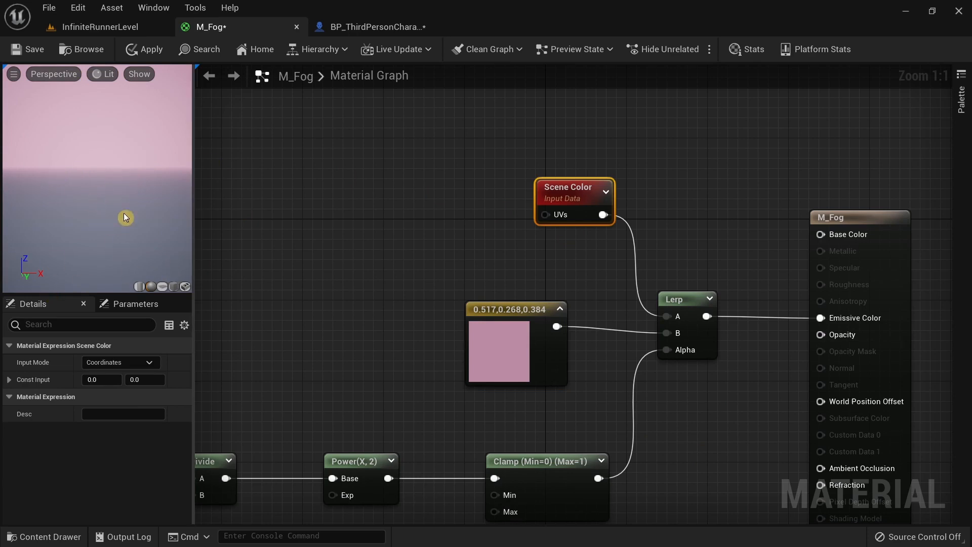
mouse_move(642, 253)
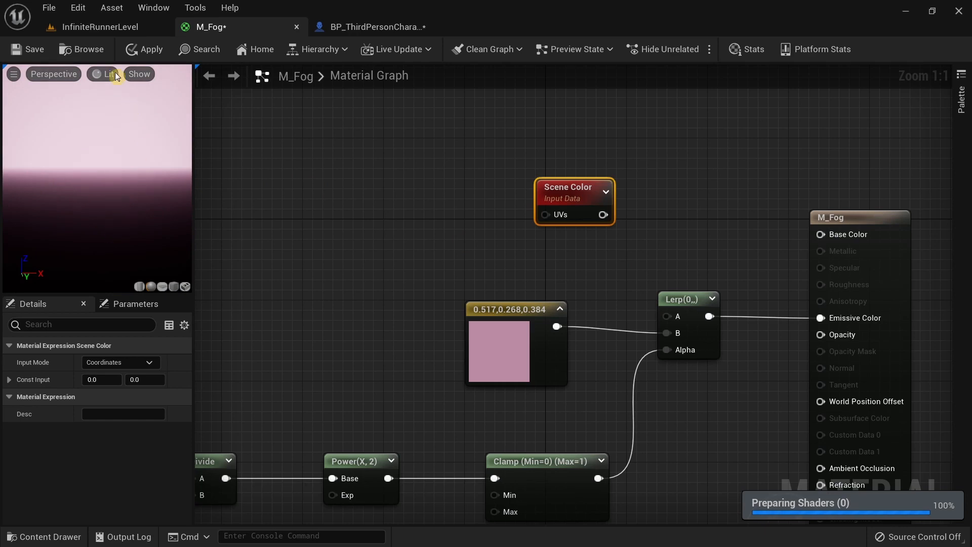
left_click(100, 26)
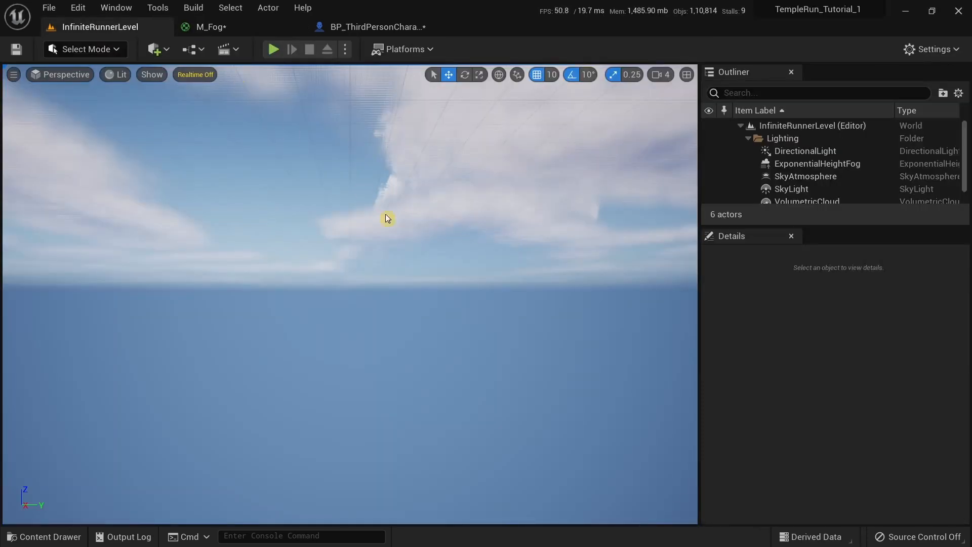
left_click(207, 26)
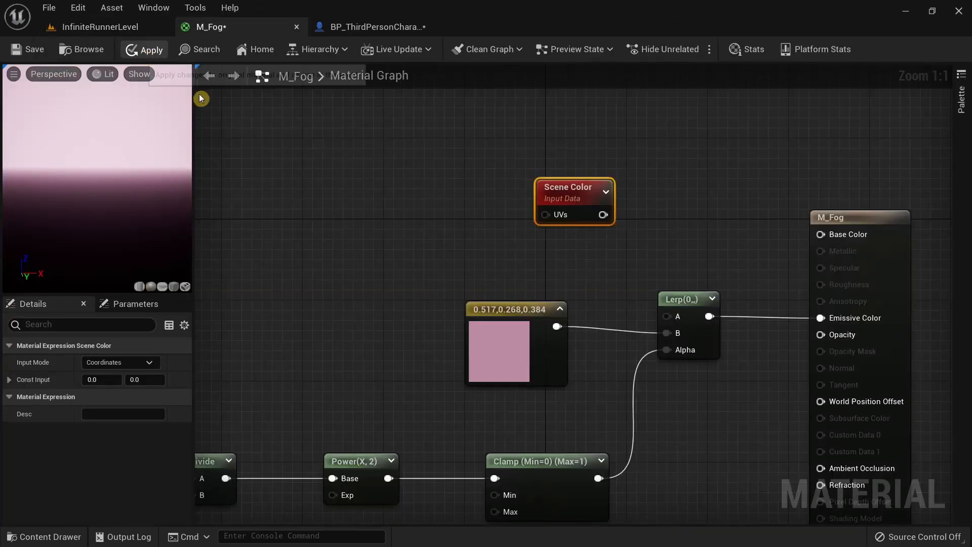
left_click(99, 27)
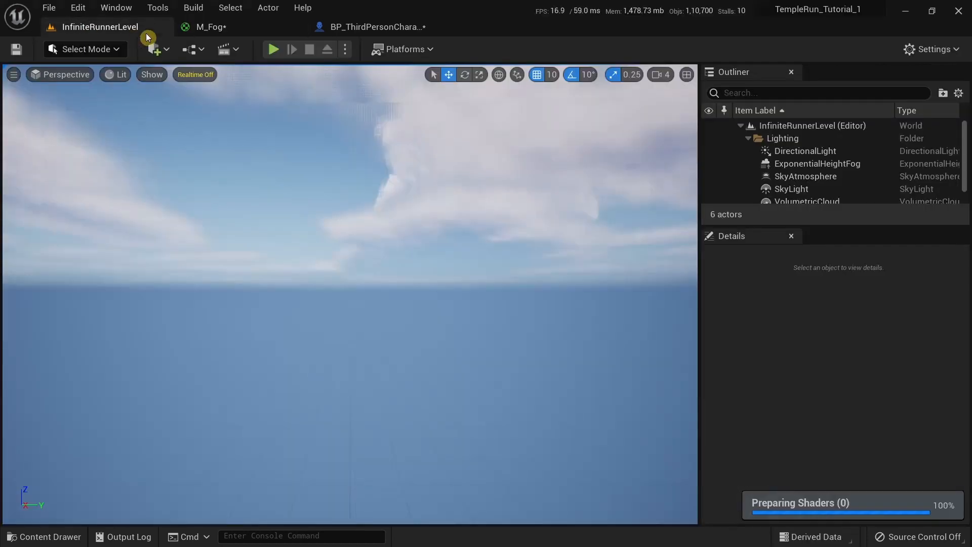
mouse_move(402, 231)
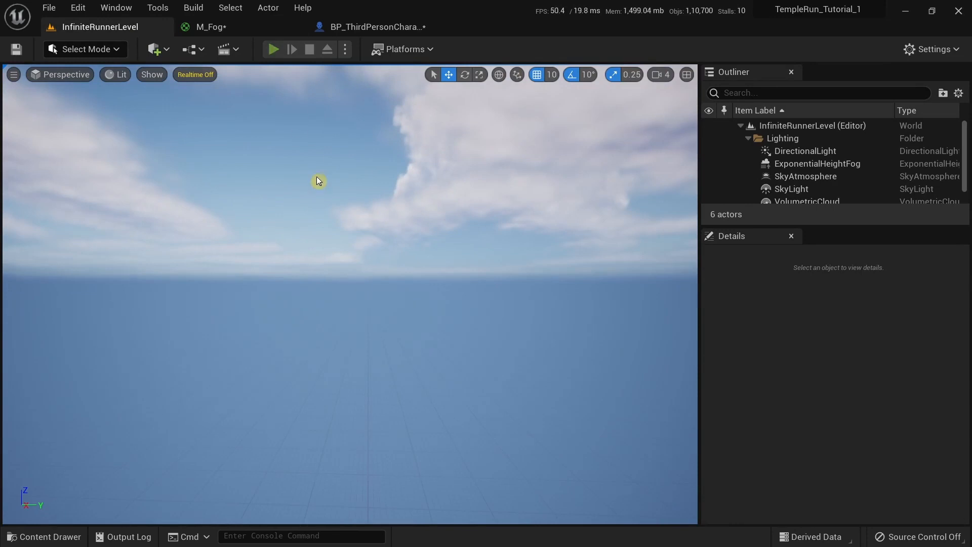
- Play-test the level to see dense pink distance fog, then return to the M_Fog graph
left_click(272, 49)
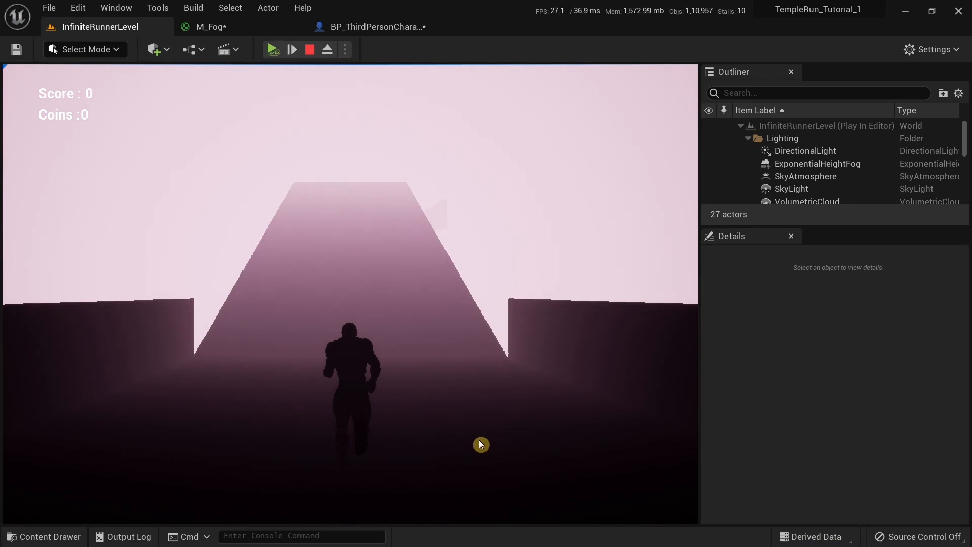
left_click(273, 49)
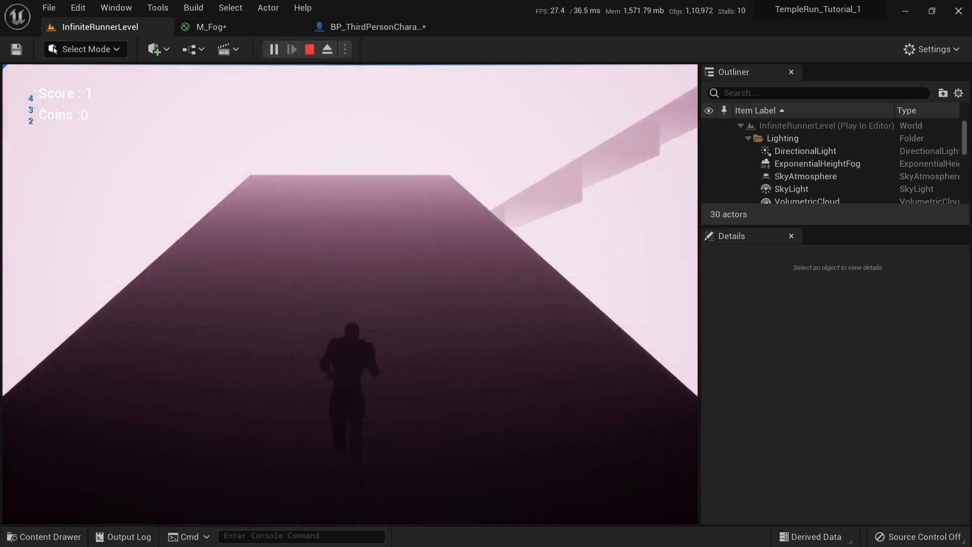
left_click(209, 26)
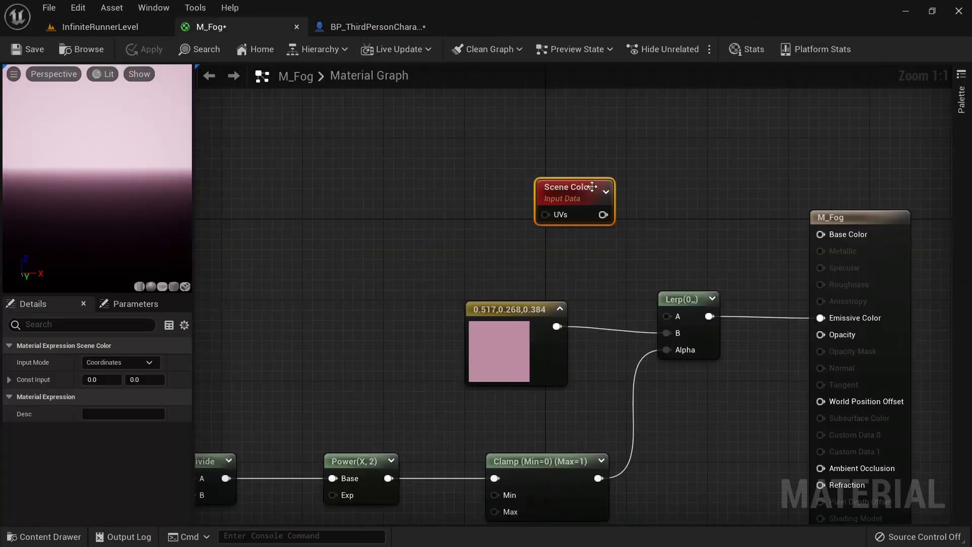
- Reconnect Scene Color to the Lerp's A input and save the M_Fog material
left_click_drag(610, 214, 667, 316)
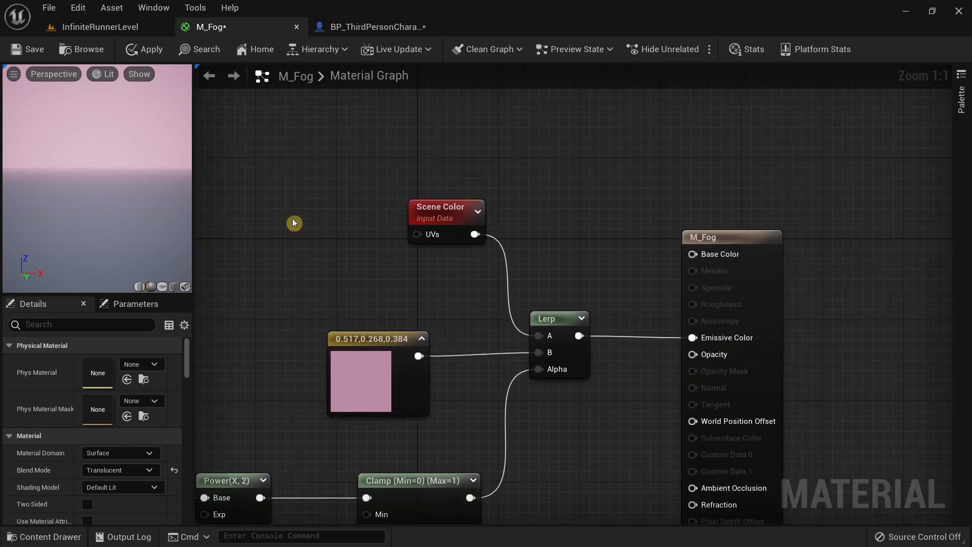
mouse_move(26, 49)
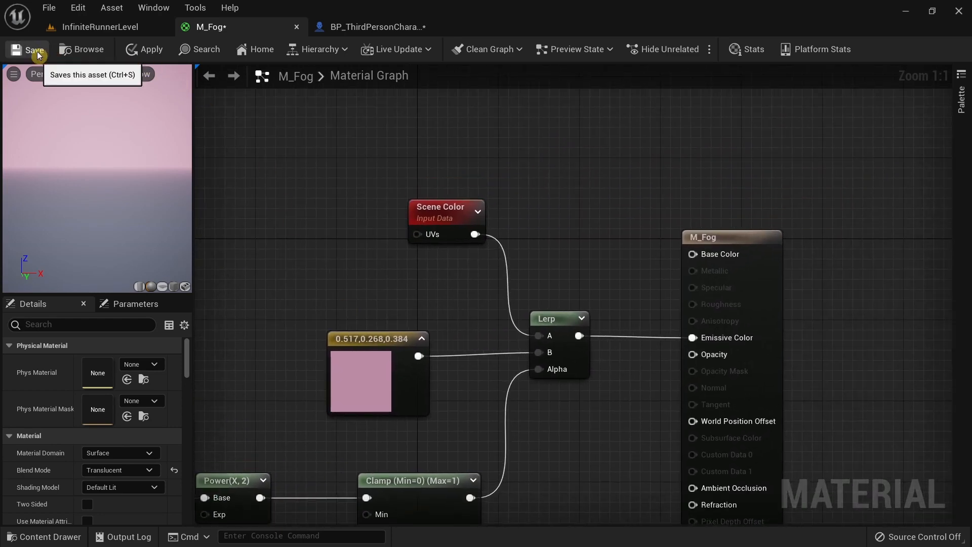
left_click(99, 26)
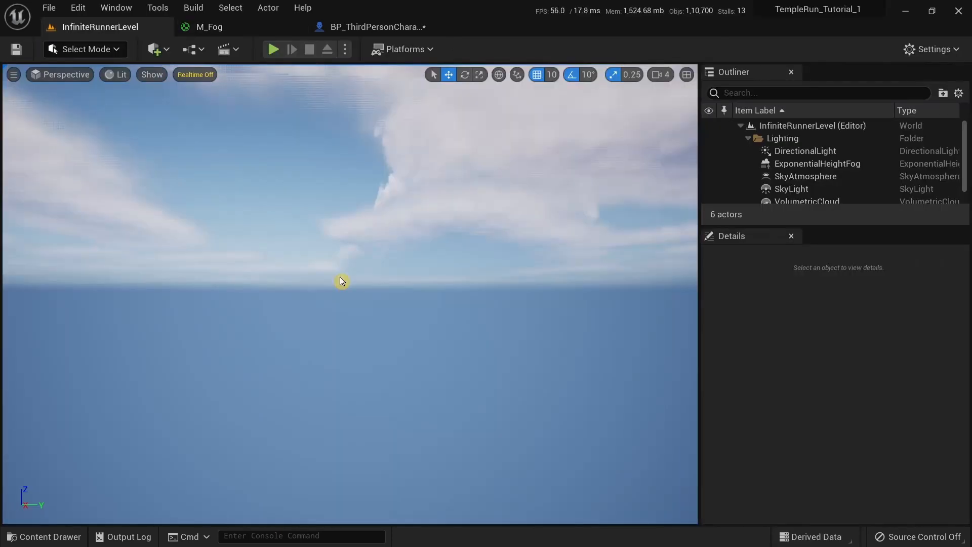